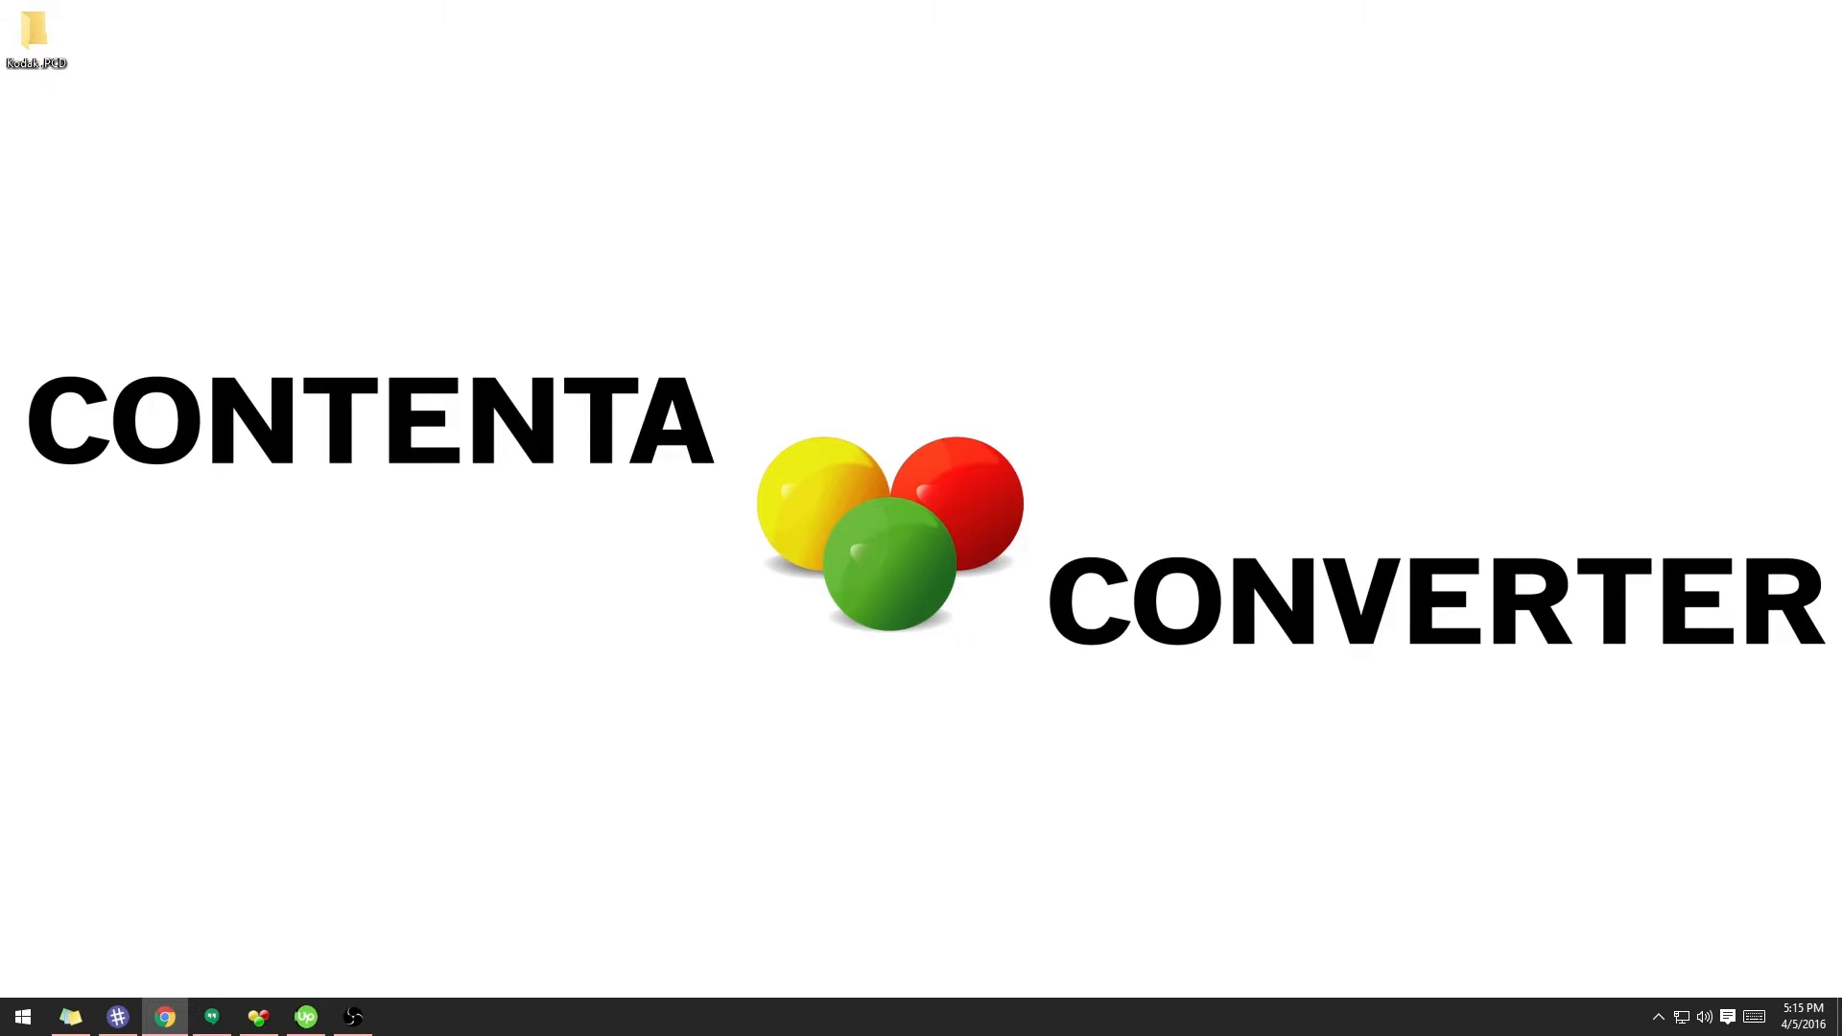
{"action": "mouse_move", "coordinate": [257, 1017]}
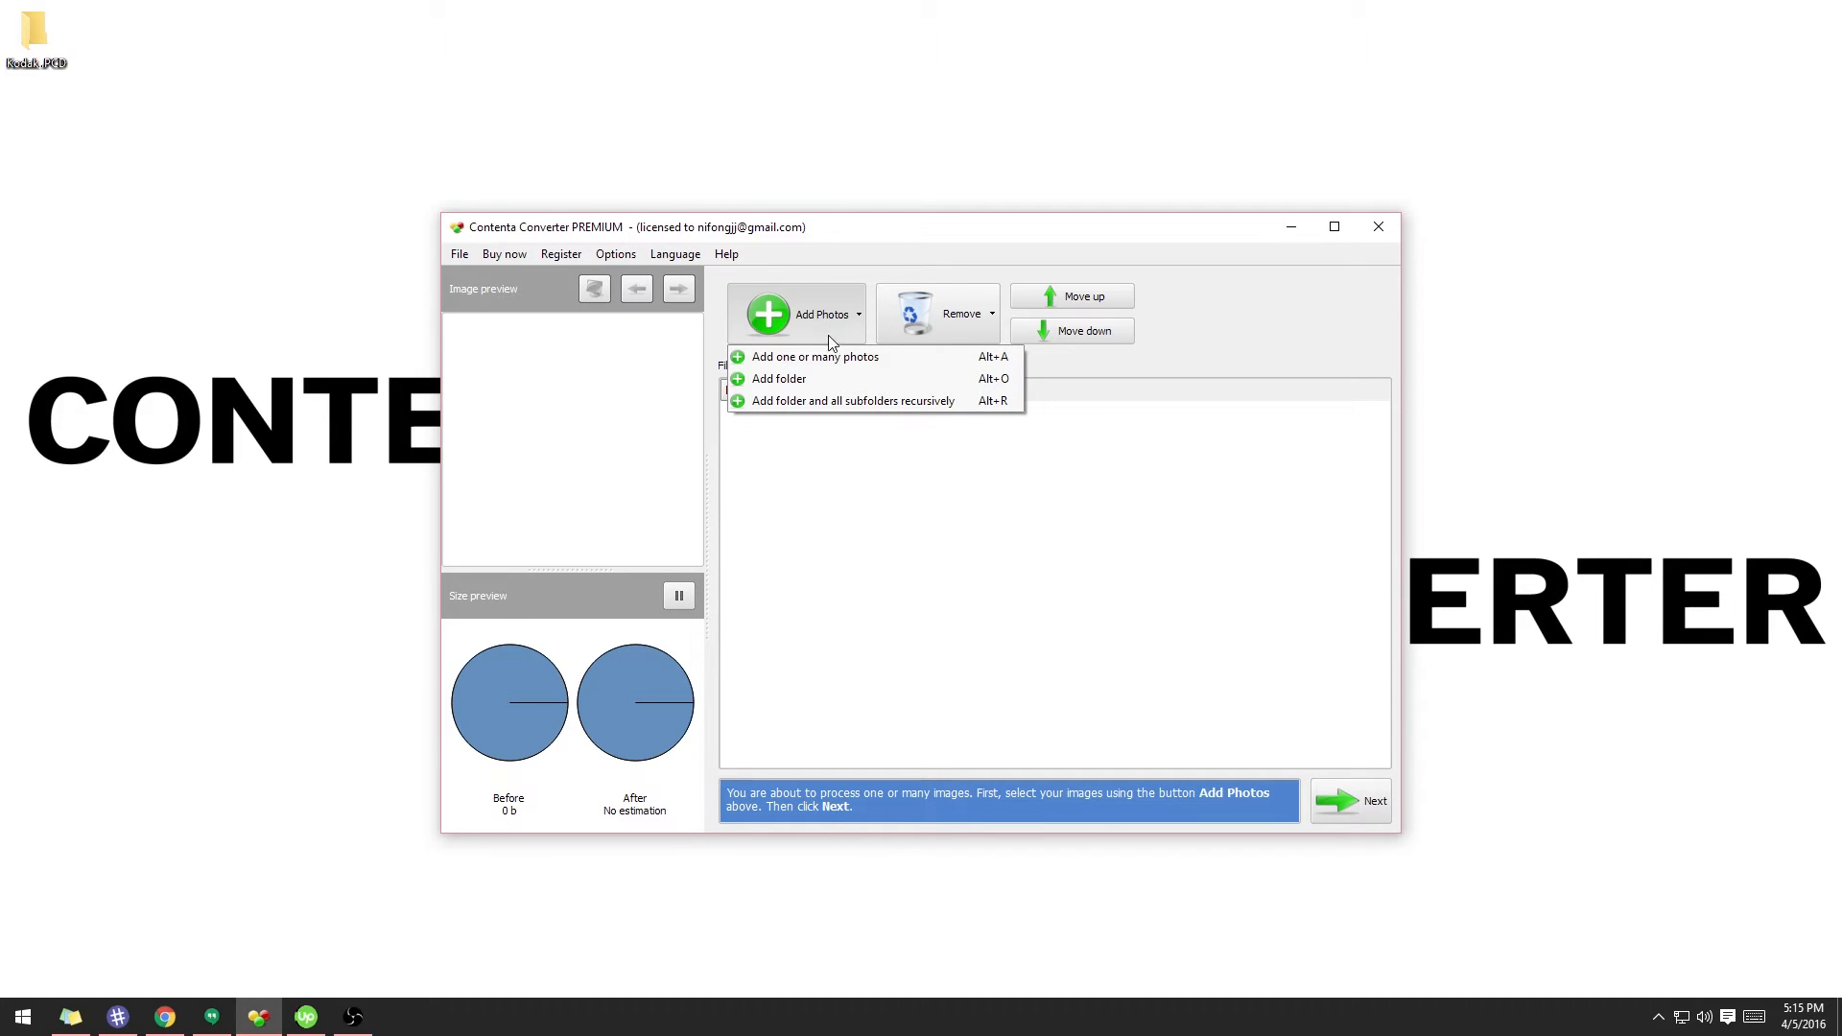
{"action": "mouse_move", "coordinate": [813, 435]}
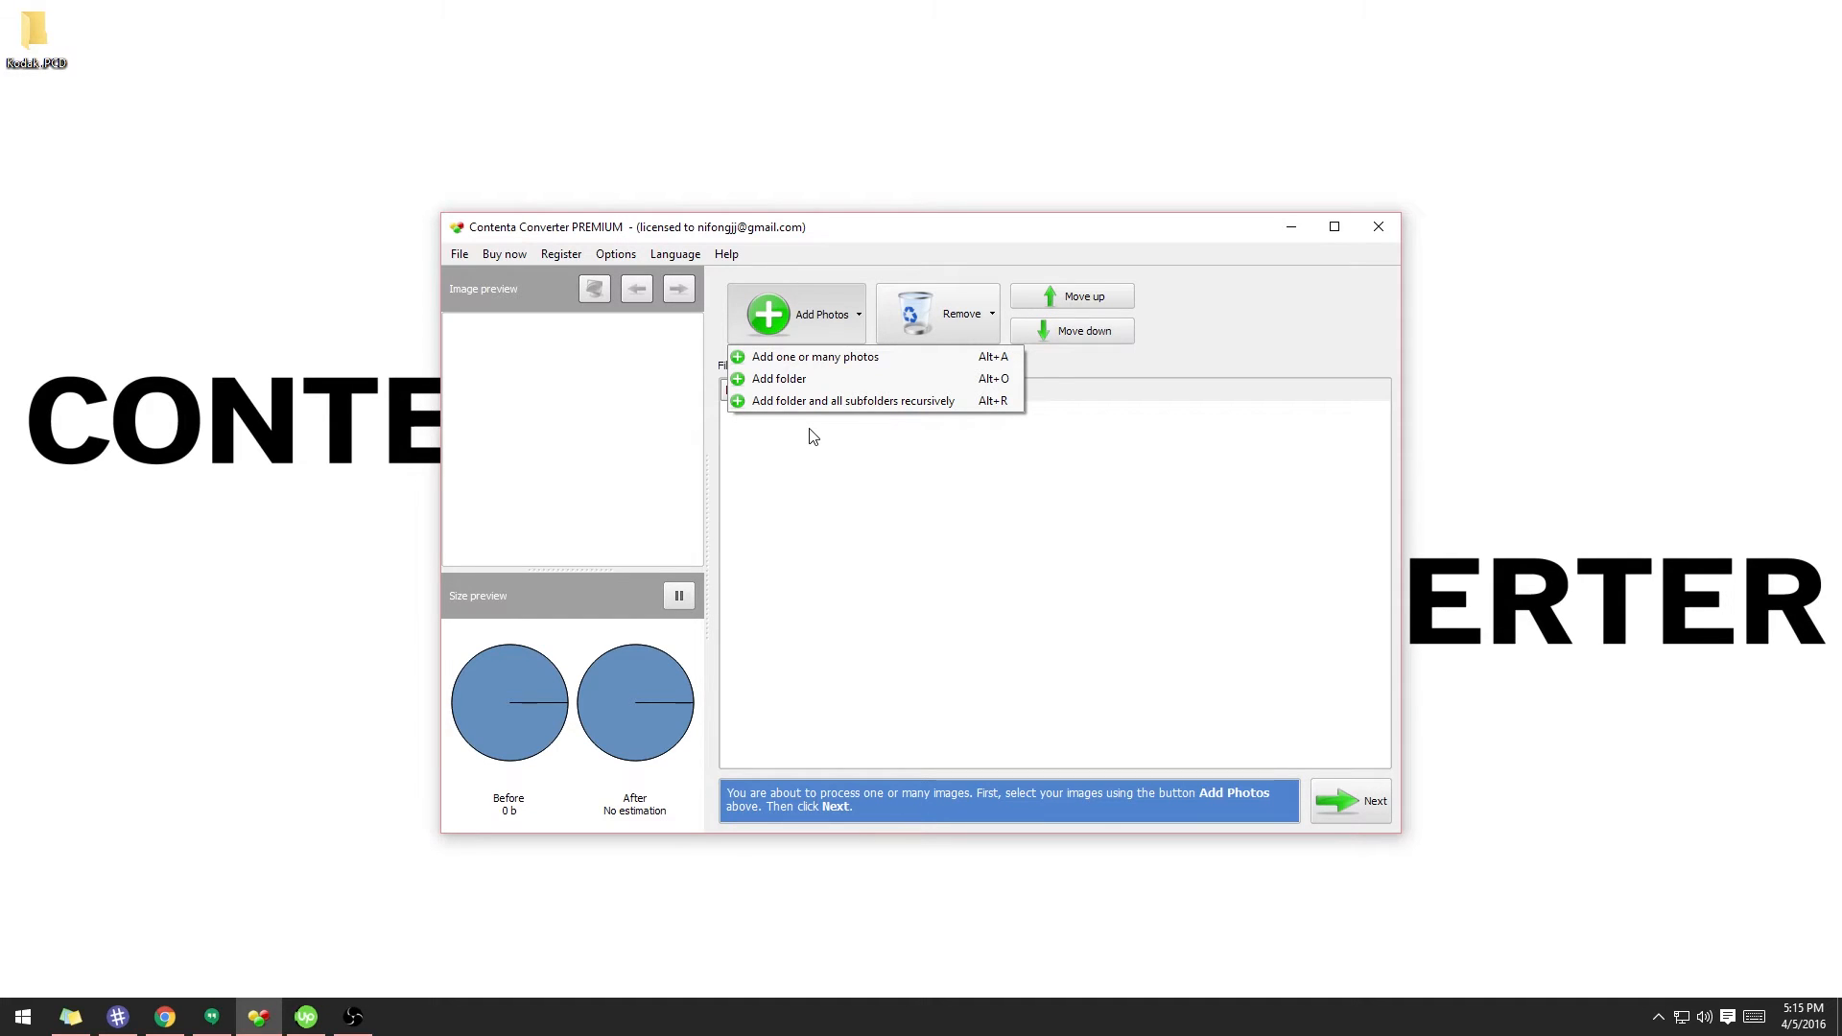
Add the Desktop's Kodak .PCD folder, loading its eight PCD photos into the list.
{"action": "left_click", "coordinate": [777, 378]}
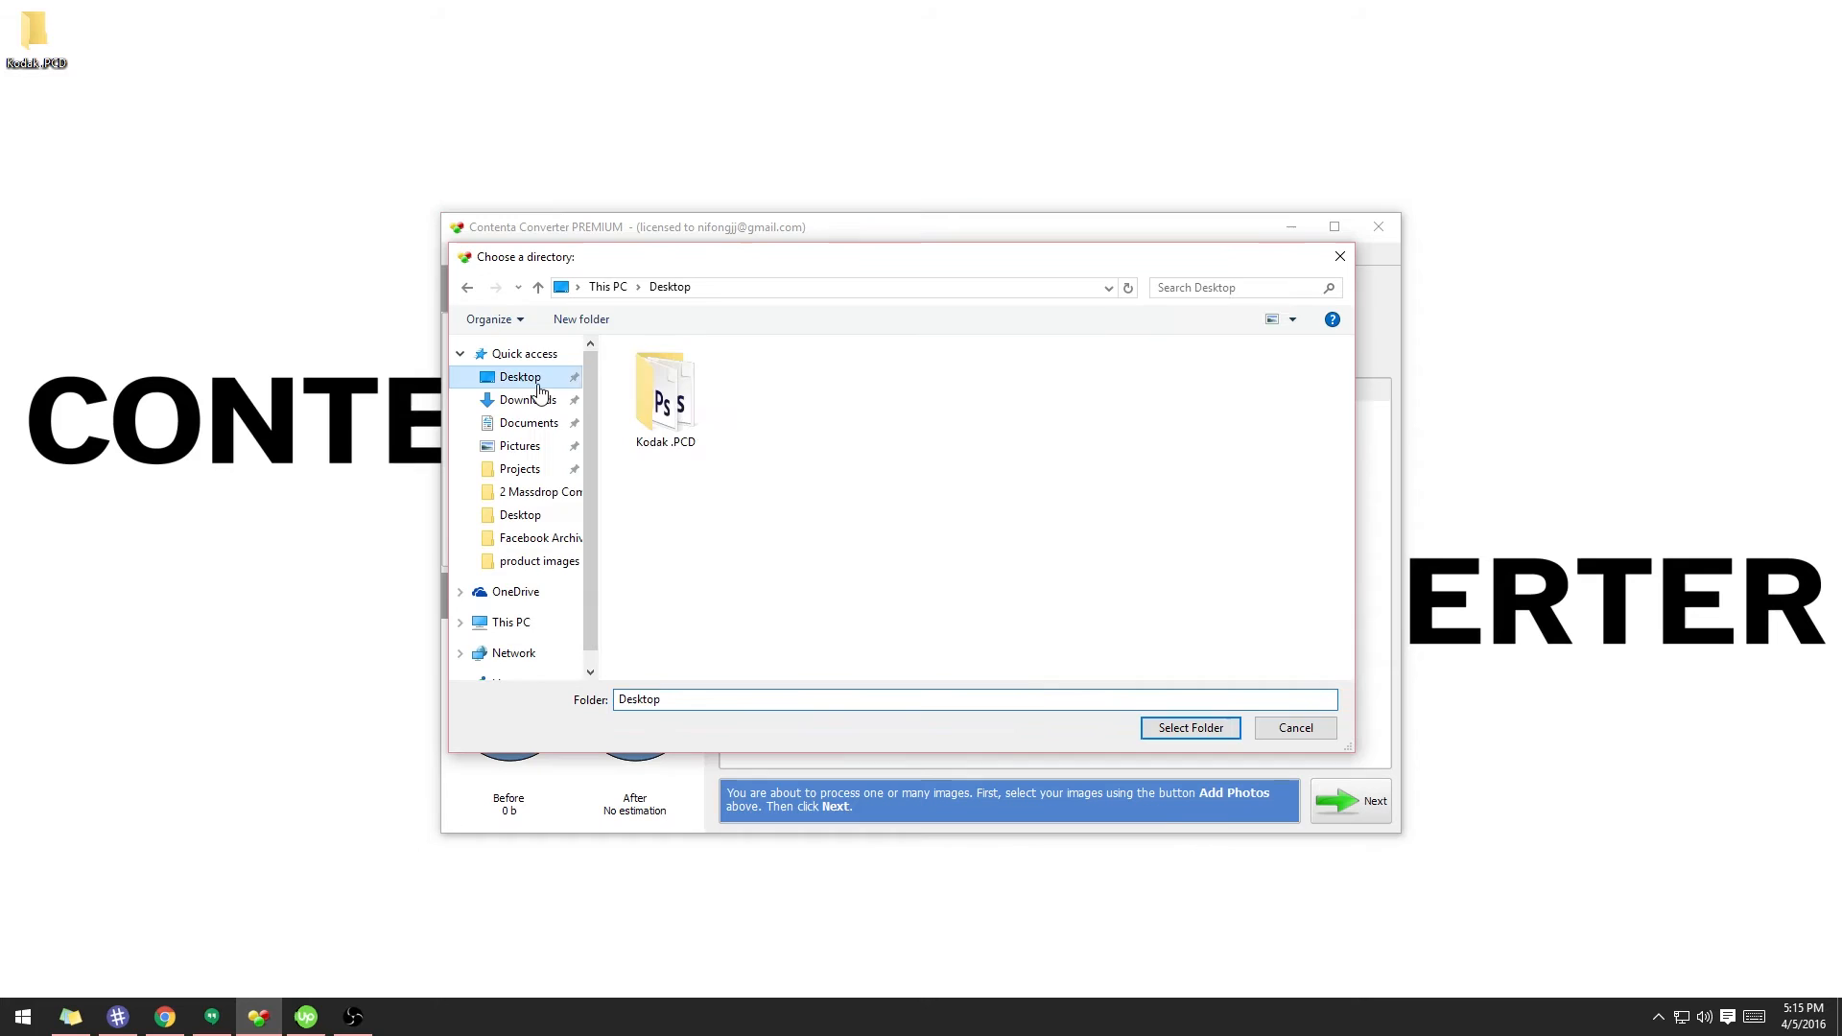
{"action": "left_click", "coordinate": [1190, 727]}
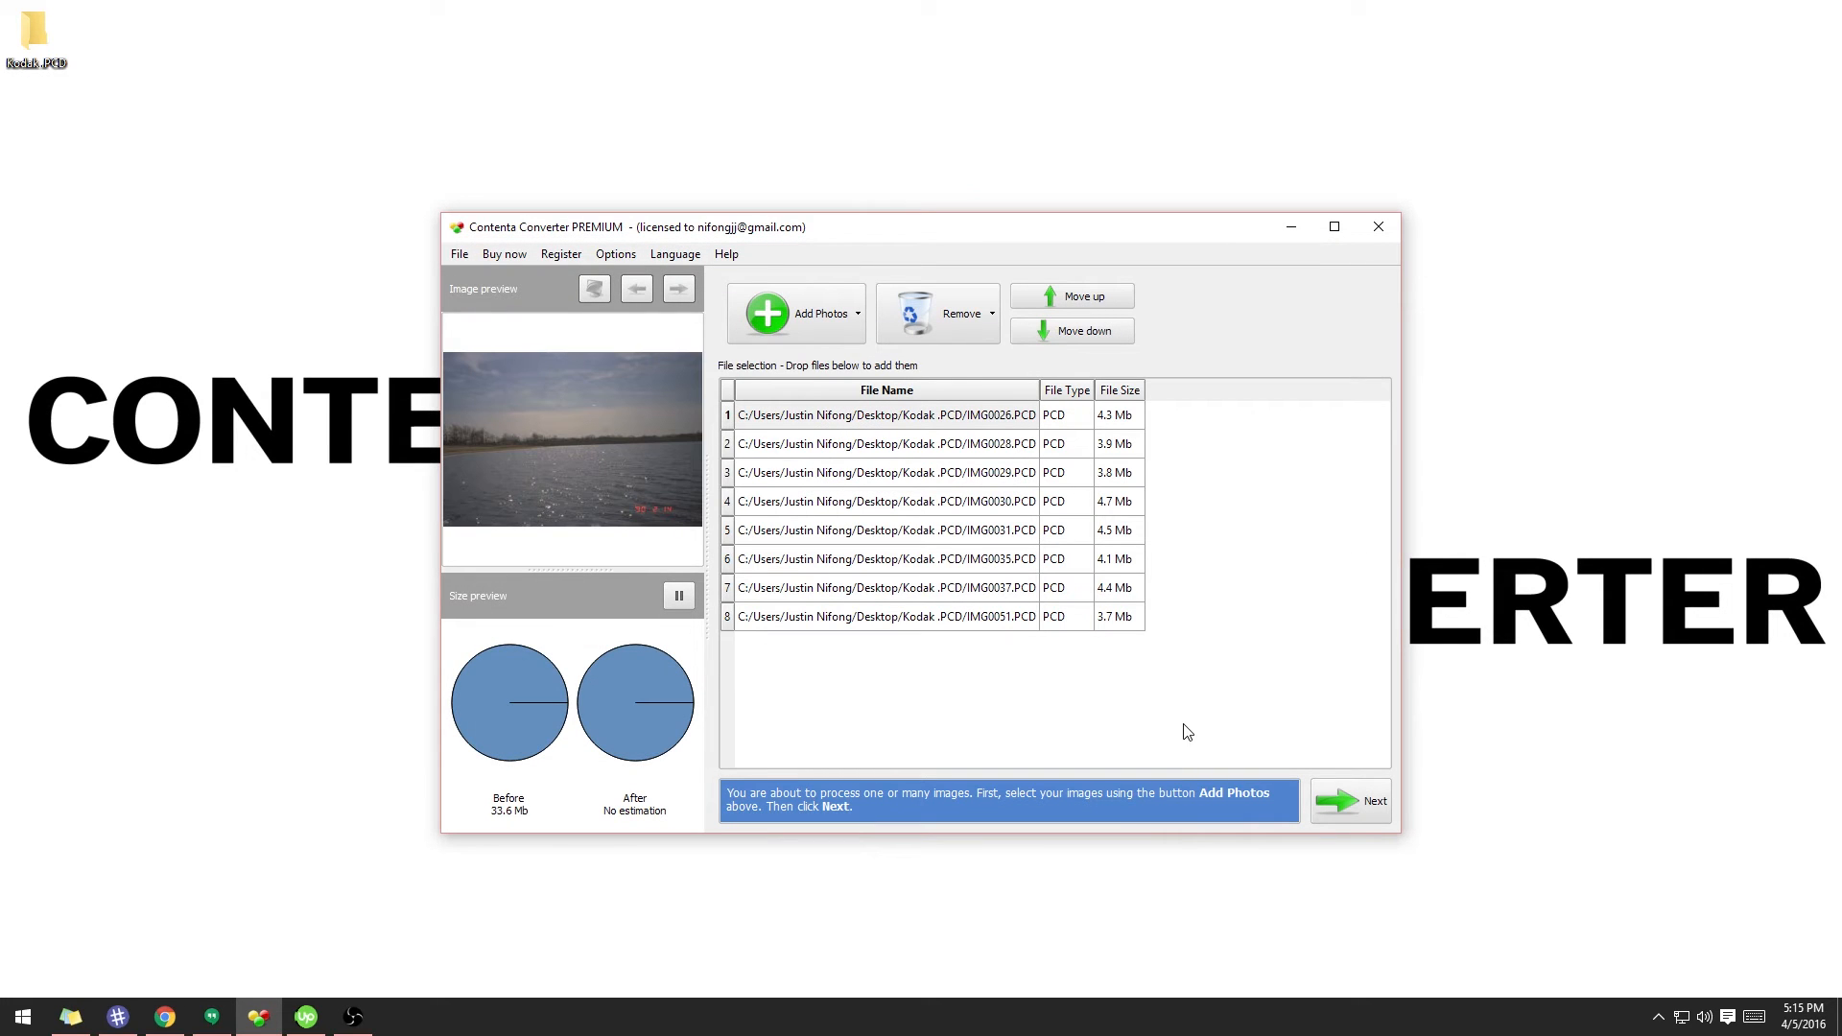
{"action": "mouse_move", "coordinate": [773, 600]}
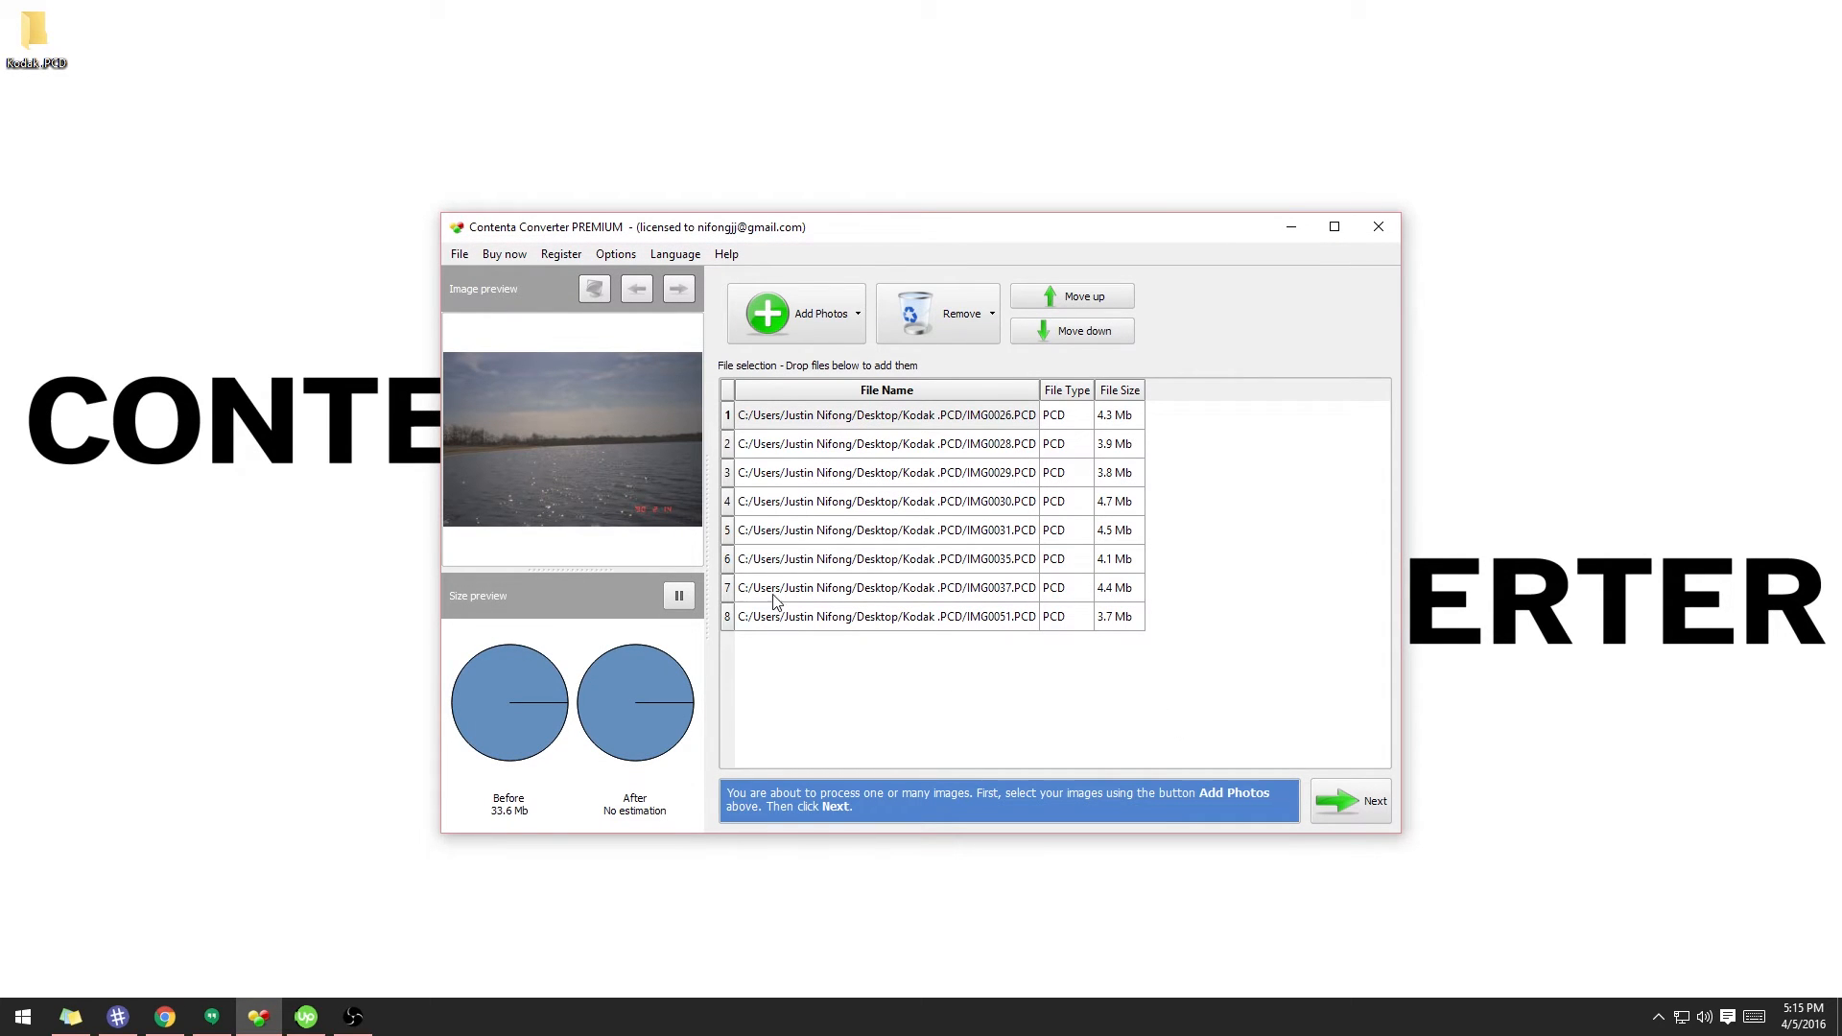
{"action": "mouse_move", "coordinate": [587, 452]}
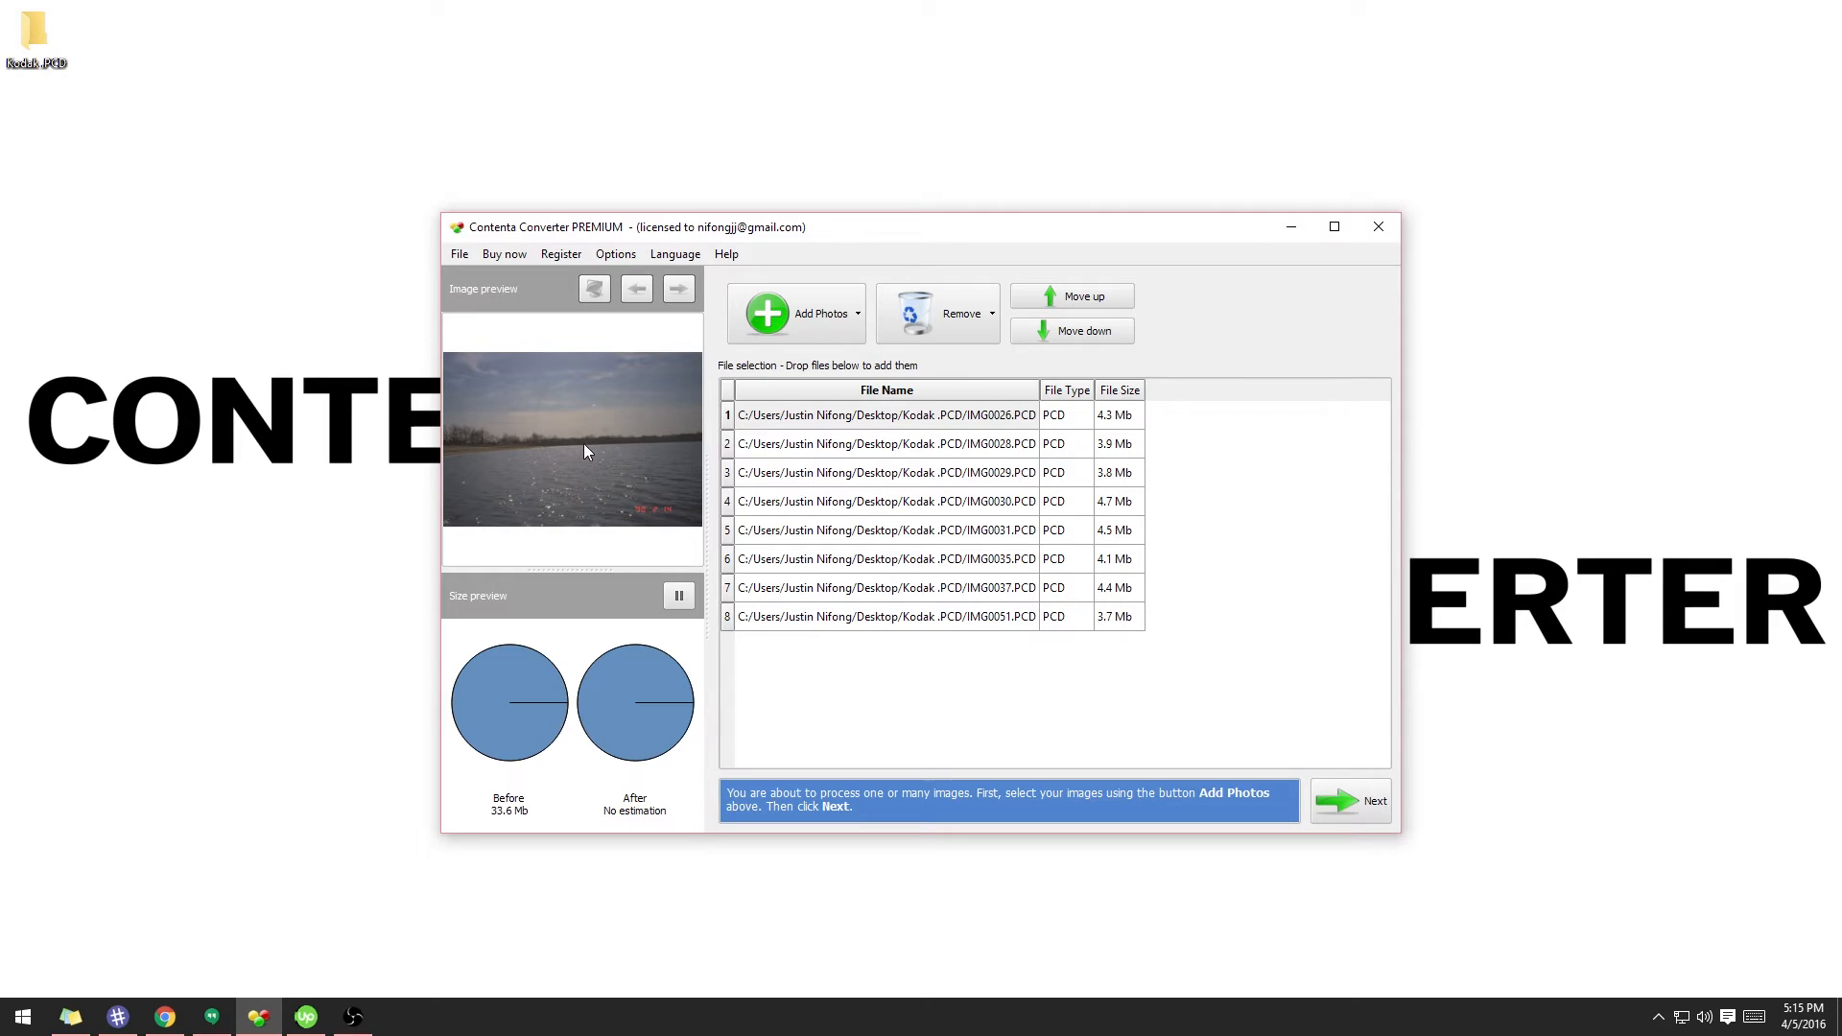
{"action": "mouse_move", "coordinate": [1383, 787]}
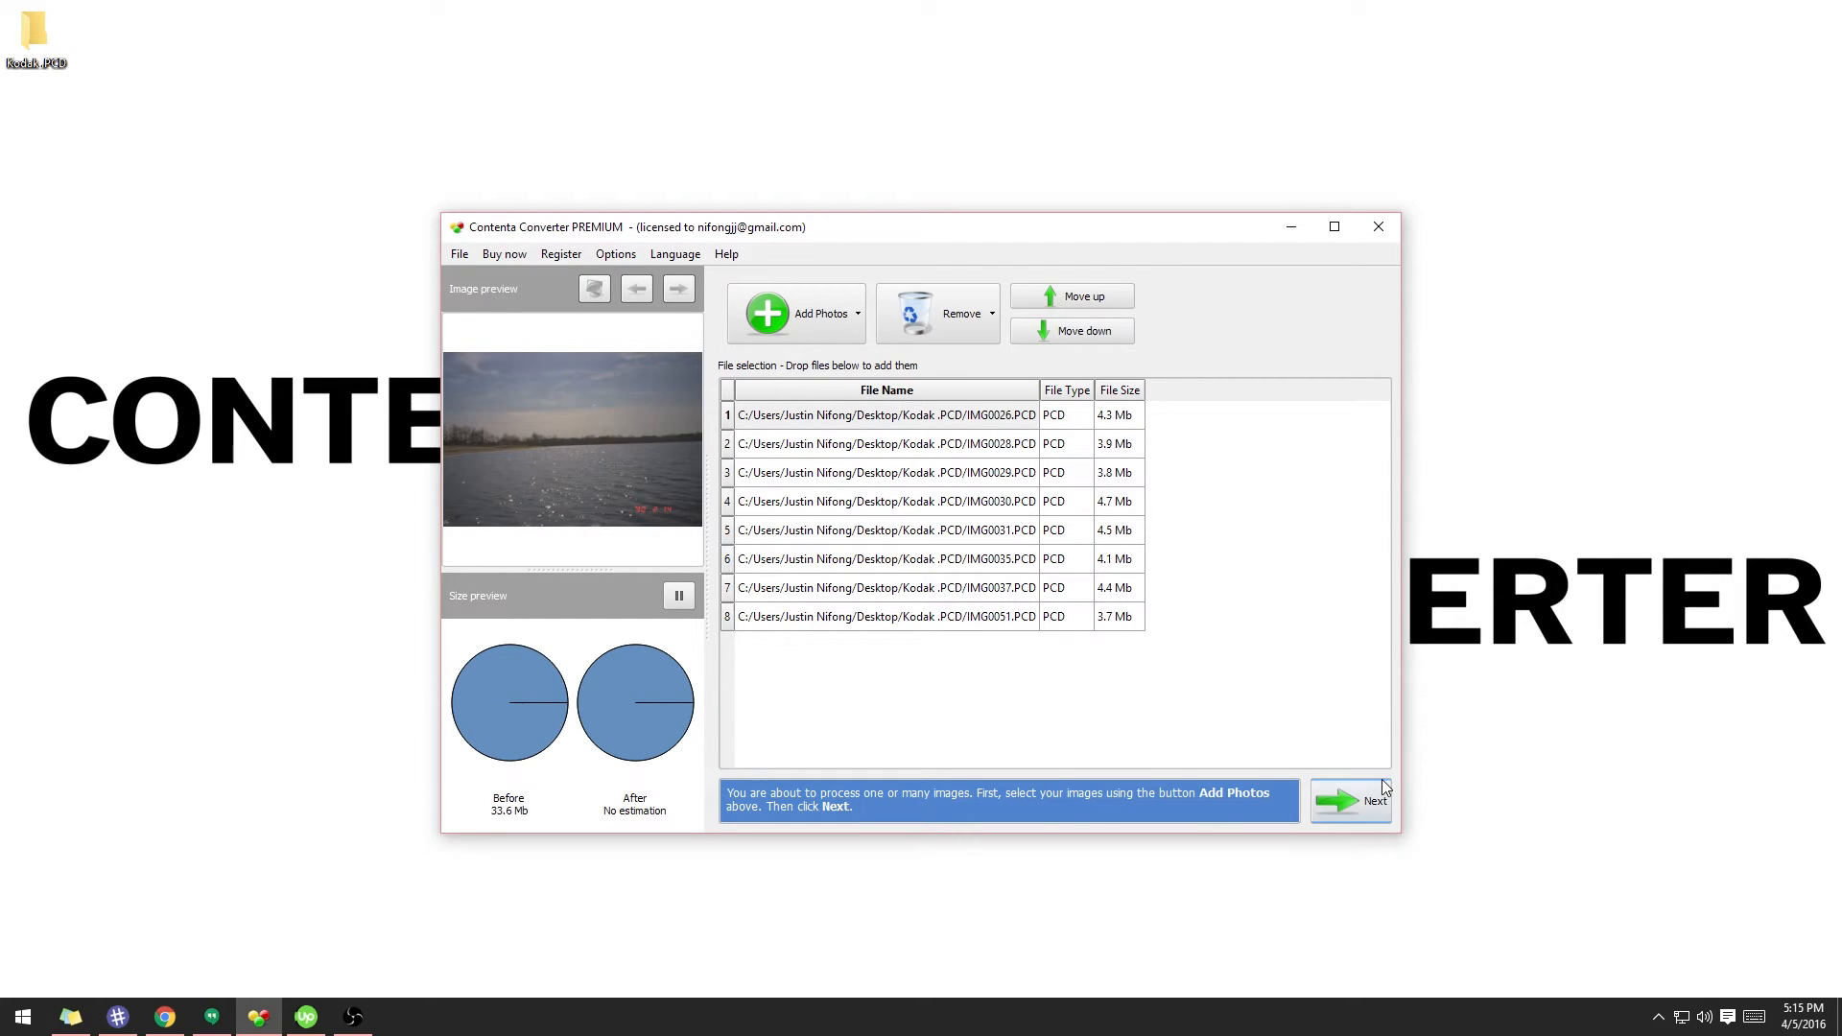
Keep JPEG at 90% quality into C:\ConversionOutput and turn off Extract preview.
{"action": "left_click", "coordinate": [1349, 800]}
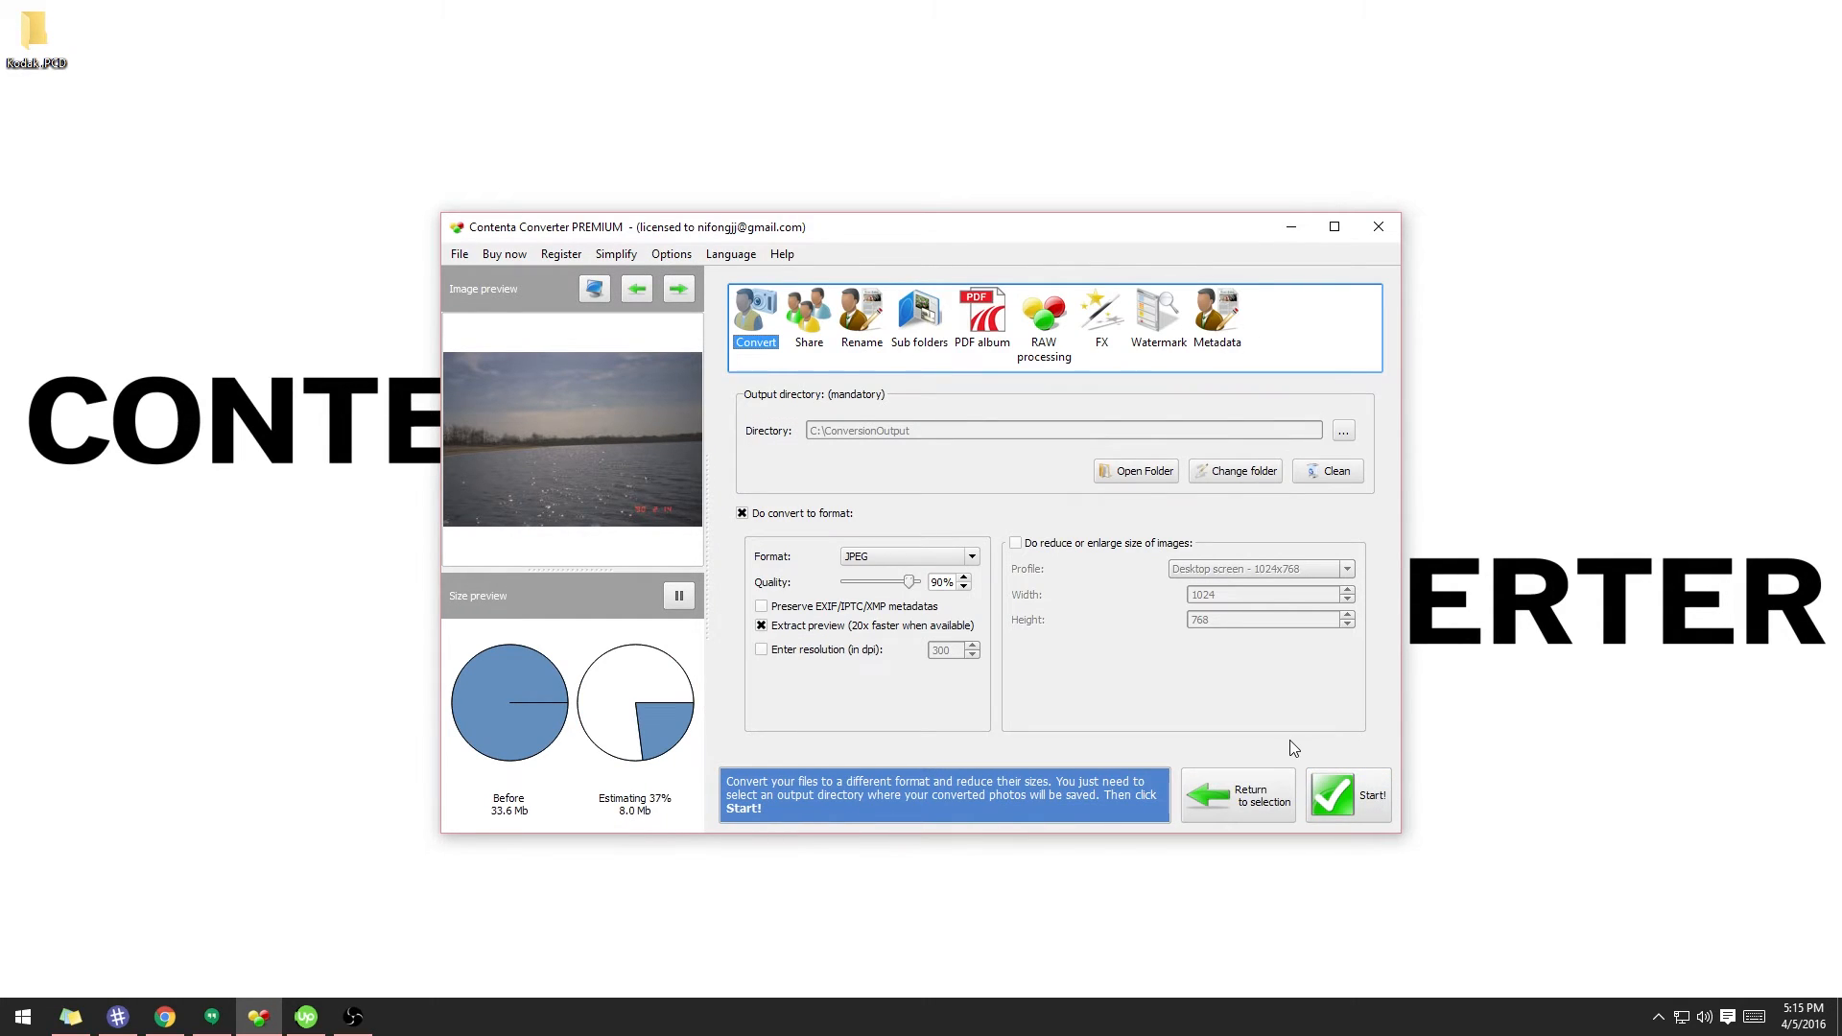
{"action": "left_click", "coordinate": [762, 624]}
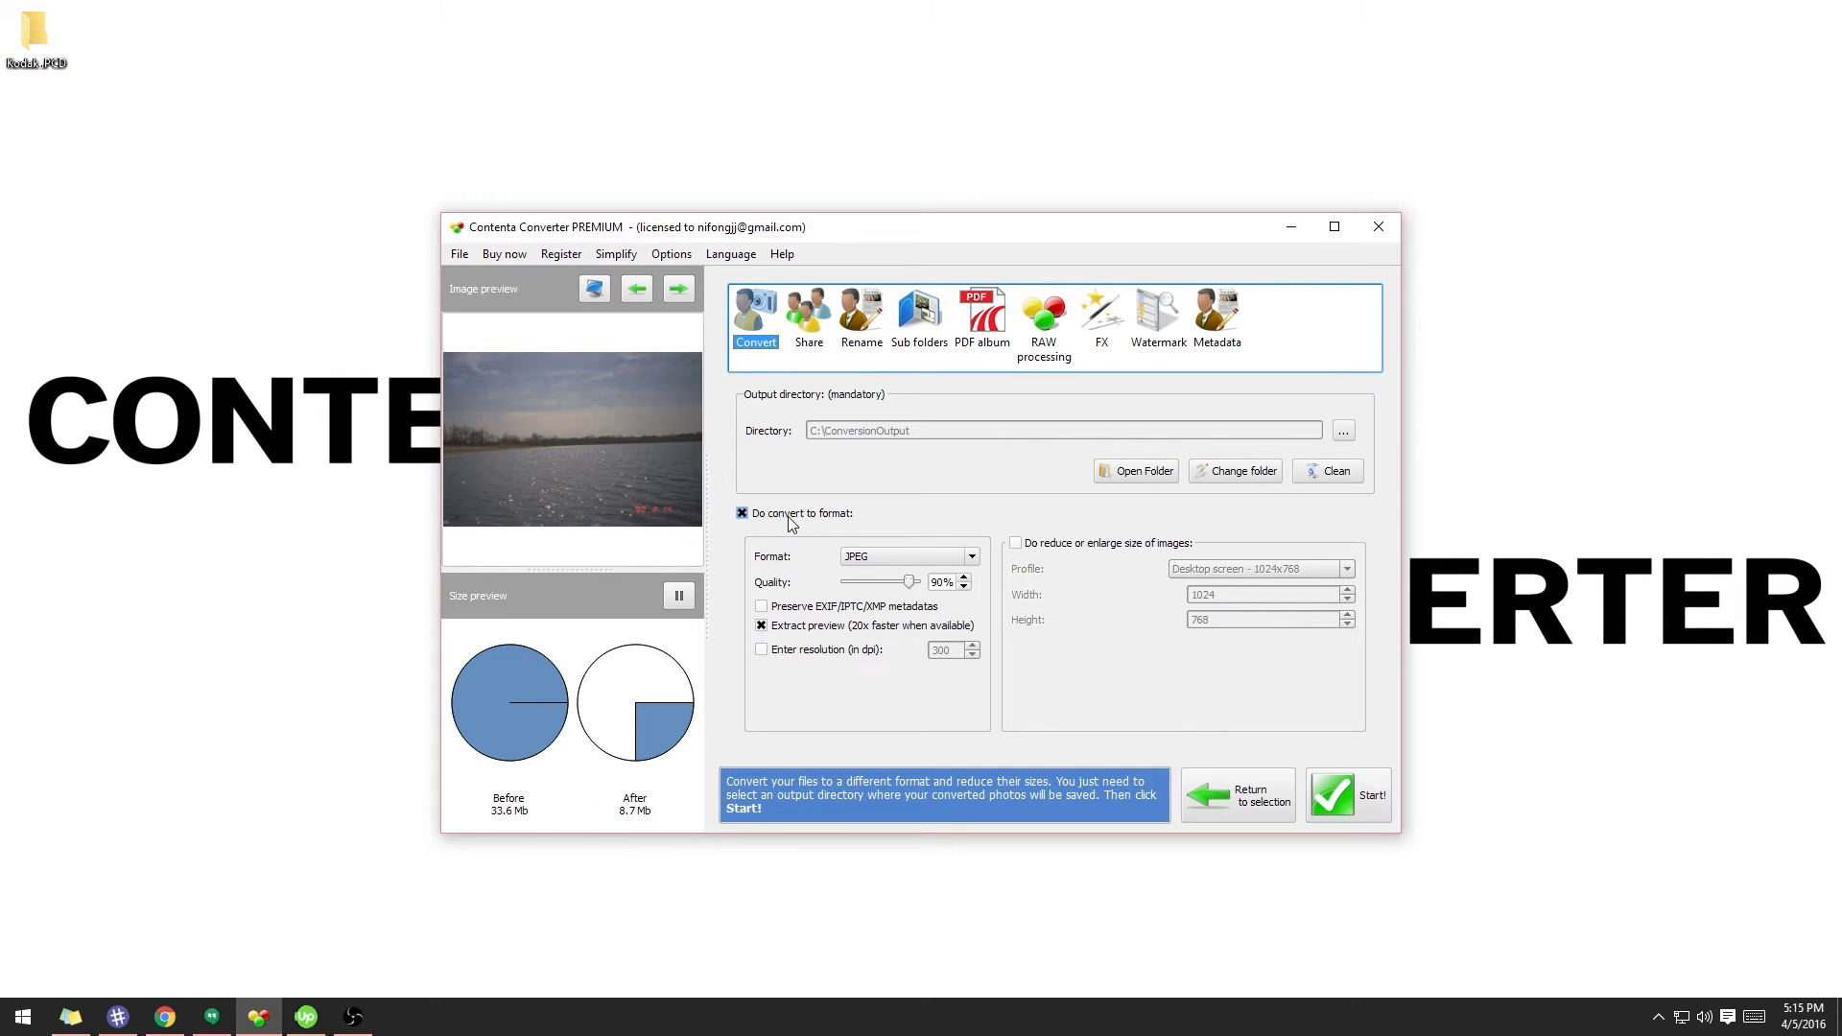
{"action": "left_click", "coordinate": [967, 557]}
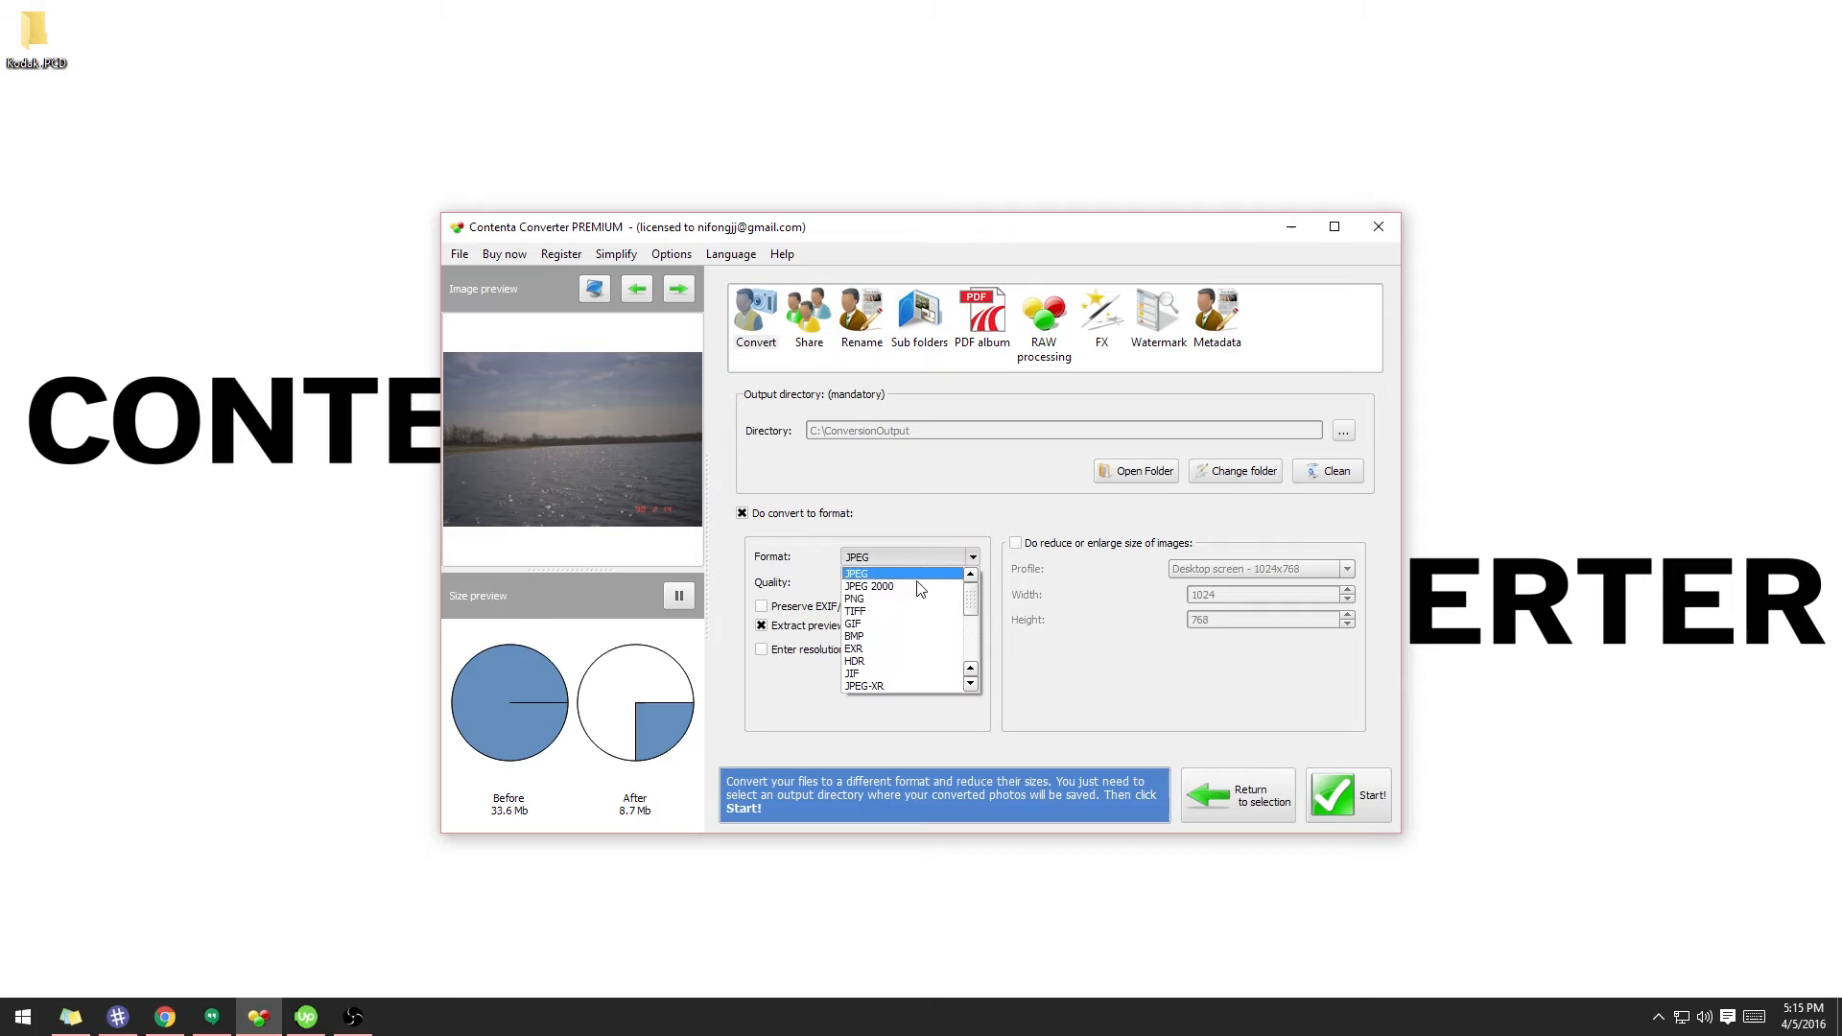
{"action": "left_click", "coordinate": [856, 574]}
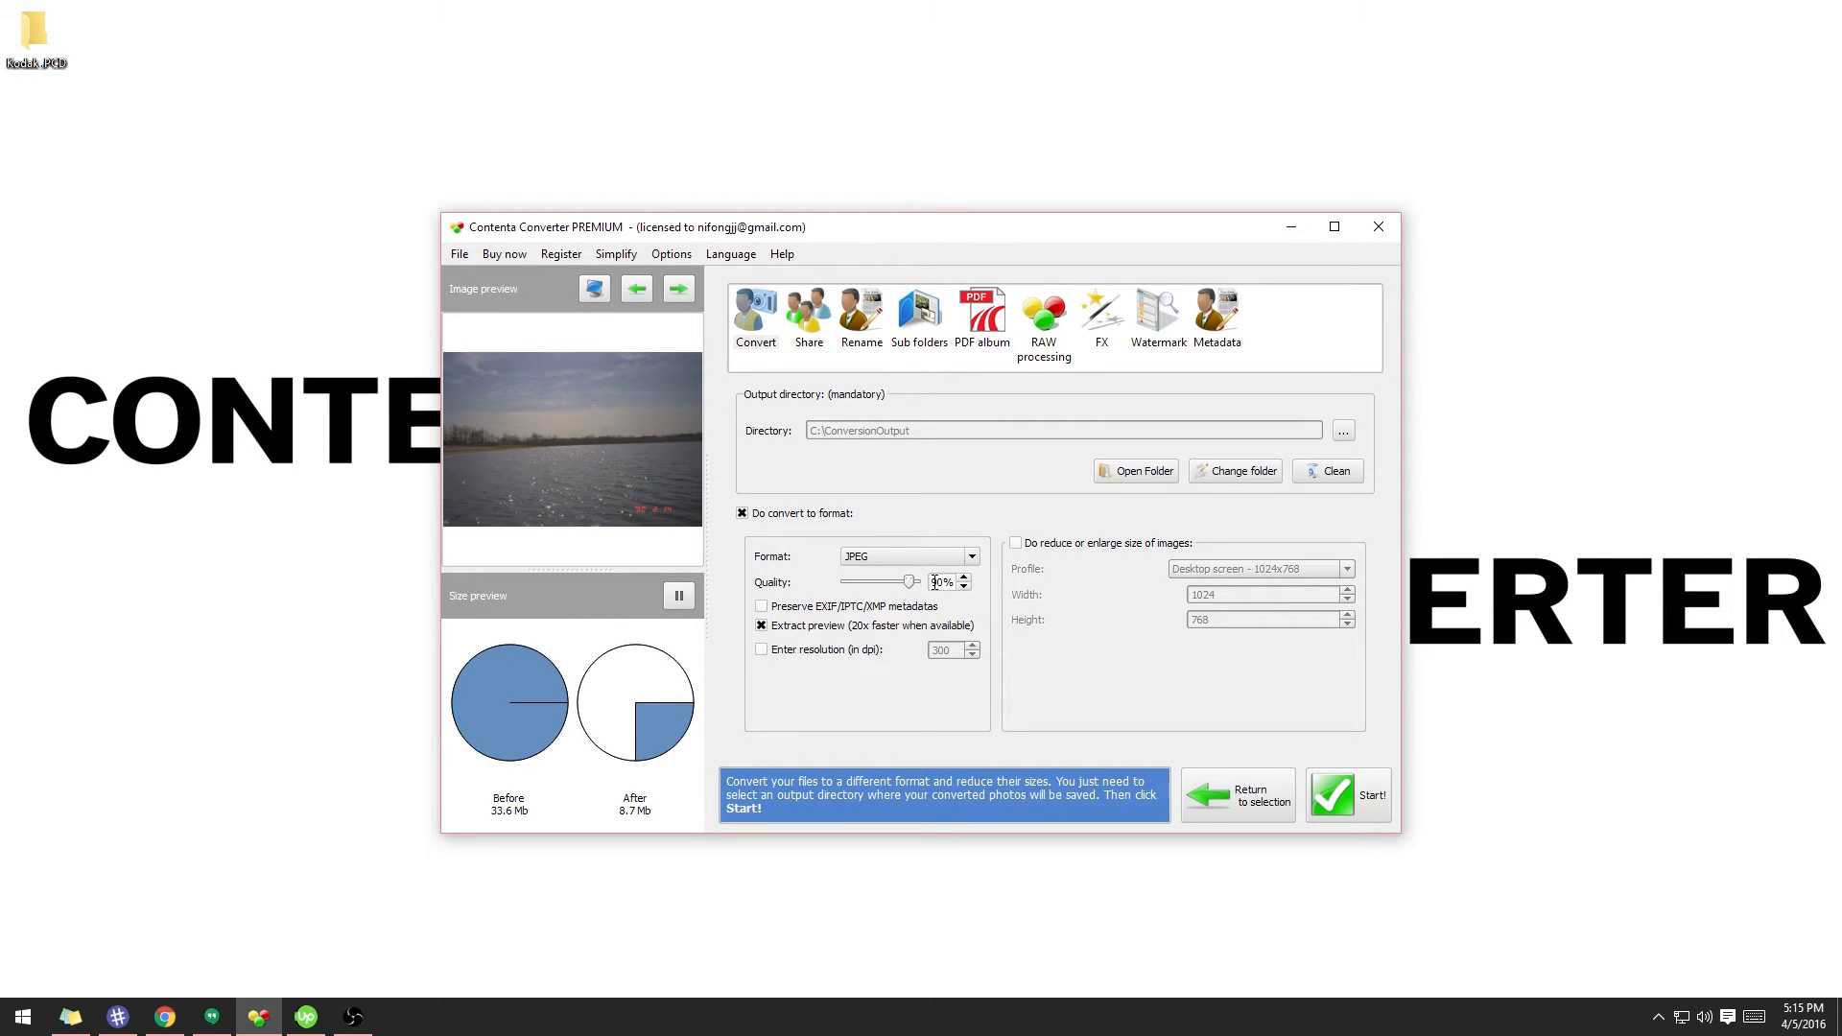
{"action": "left_click", "coordinate": [963, 575]}
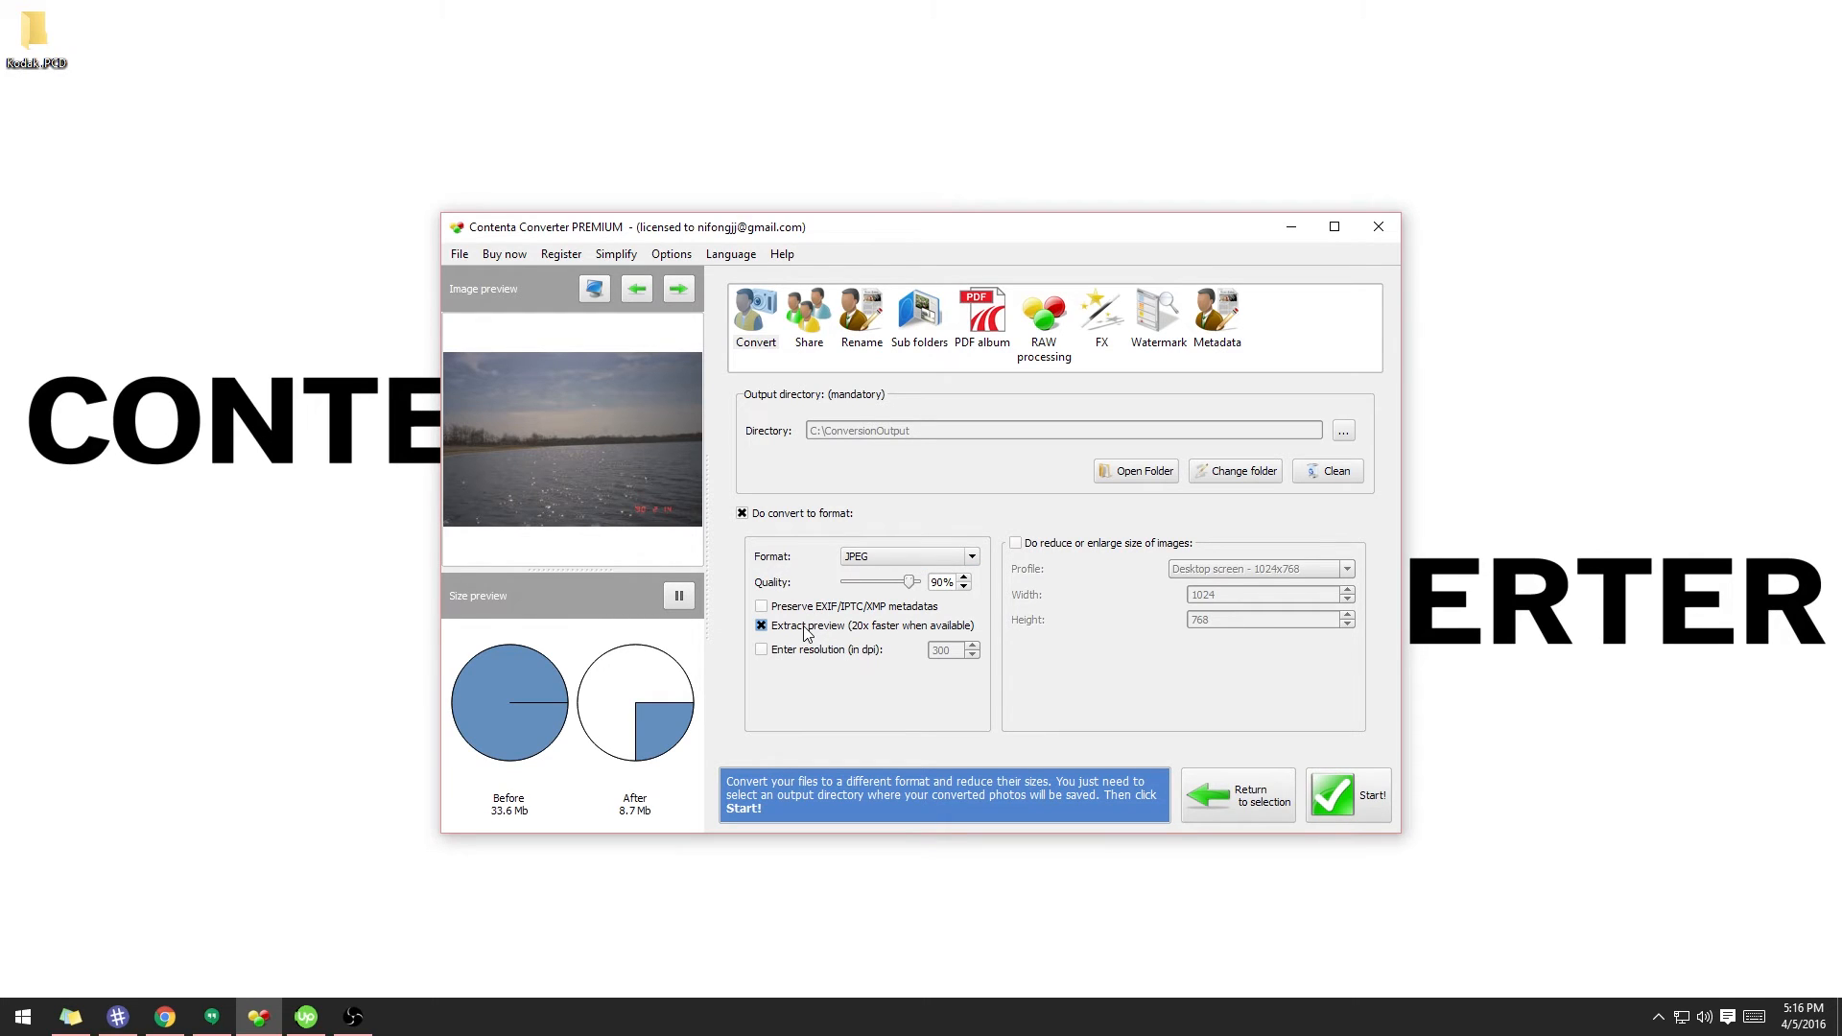
{"action": "left_click", "coordinate": [761, 625]}
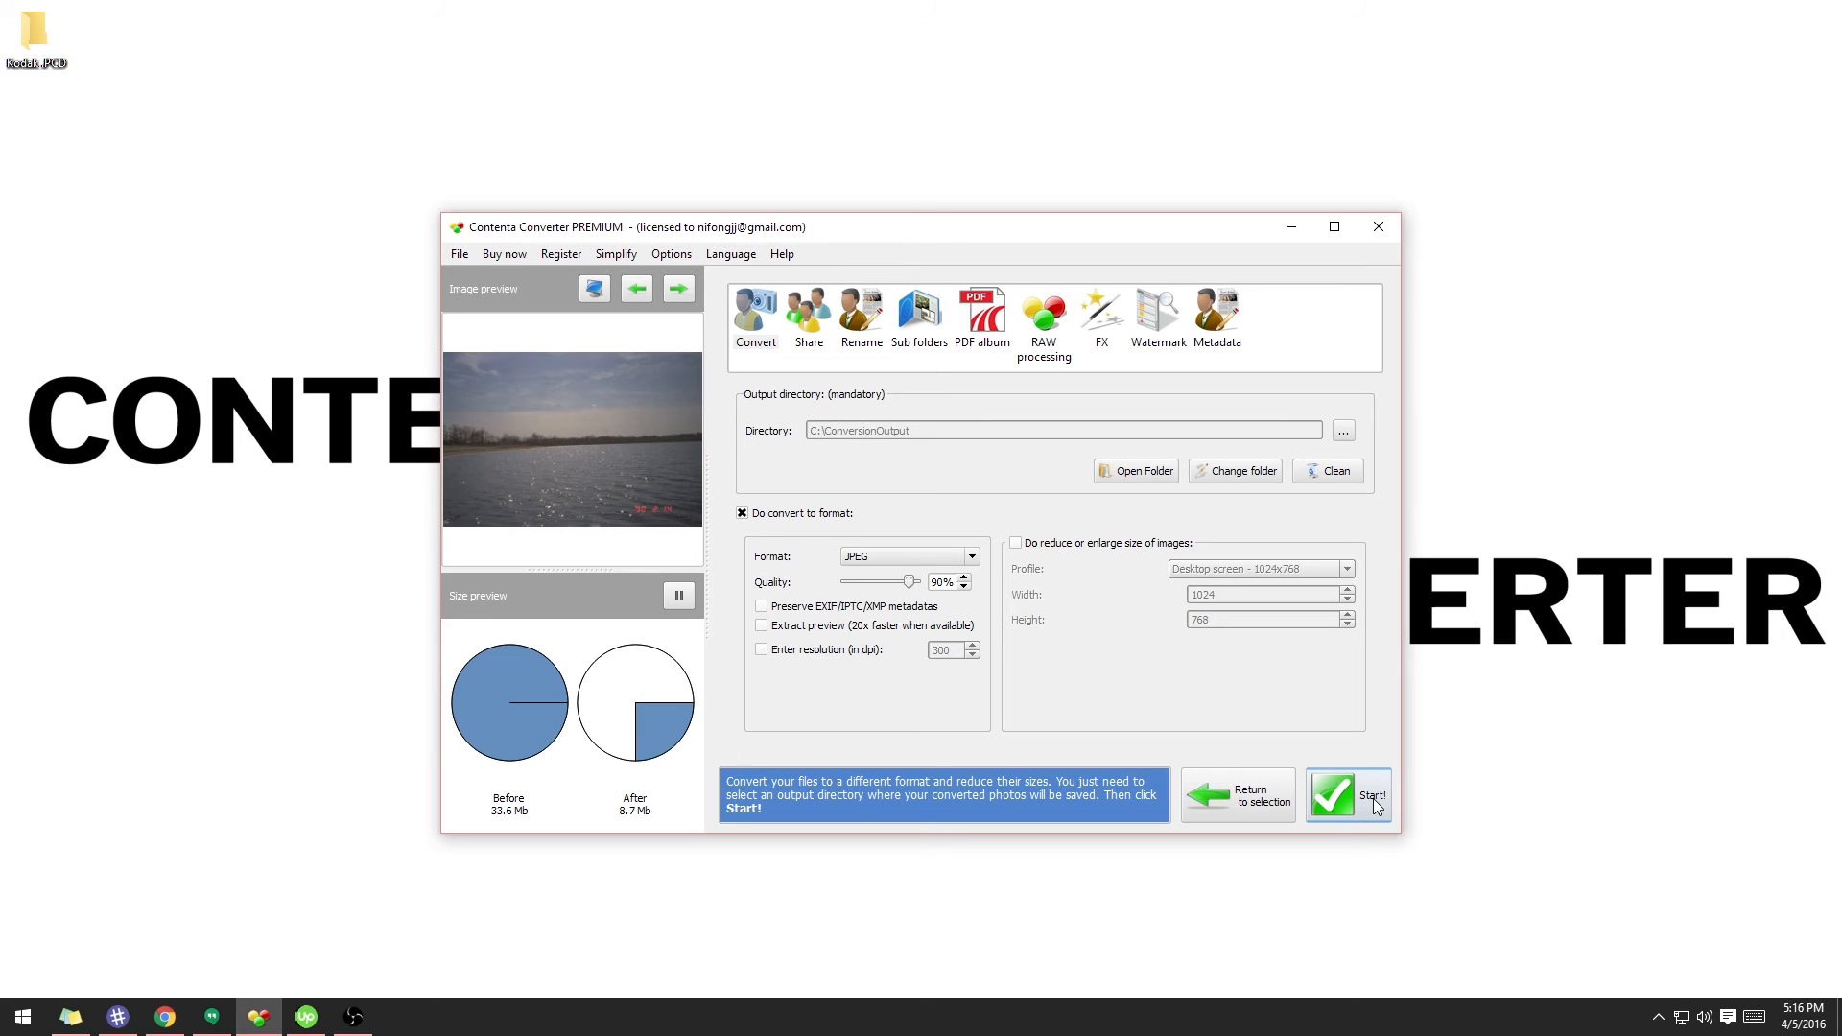
Start the conversion, agreeing to create the missing output folder, converting 8 files.
{"action": "left_click", "coordinate": [1347, 795]}
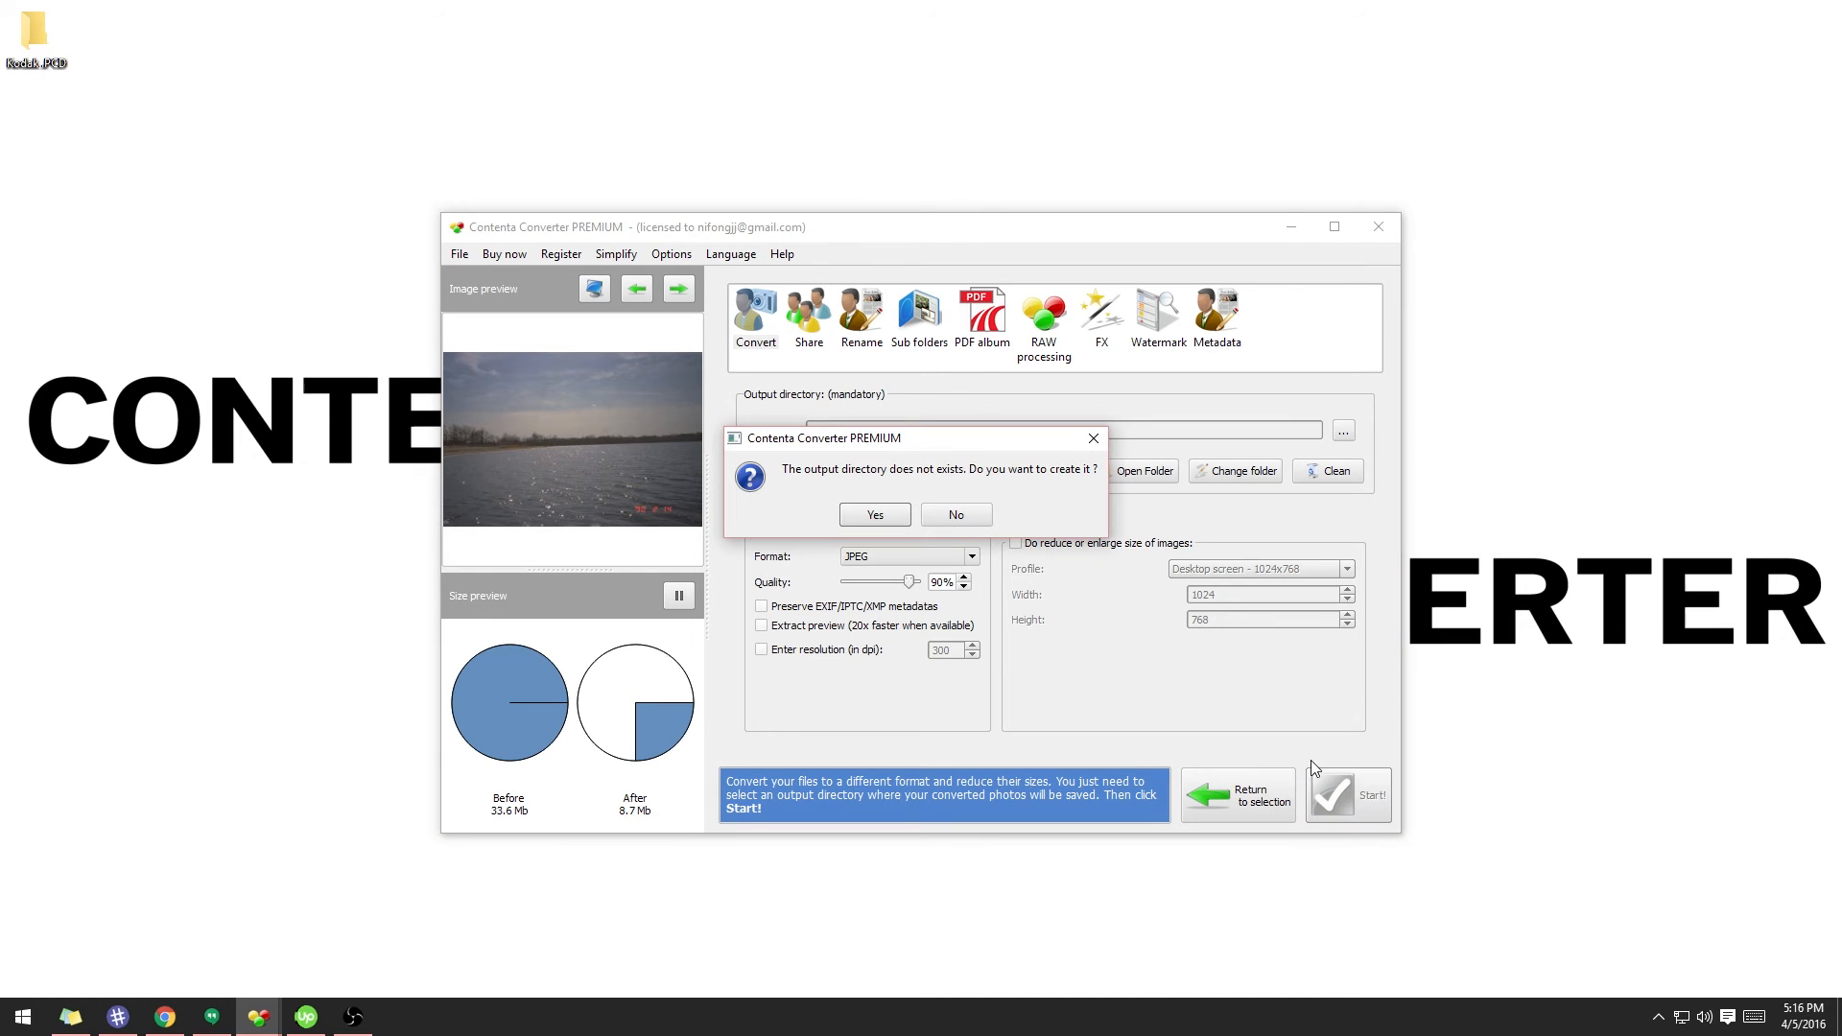
{"action": "mouse_move", "coordinate": [986, 581]}
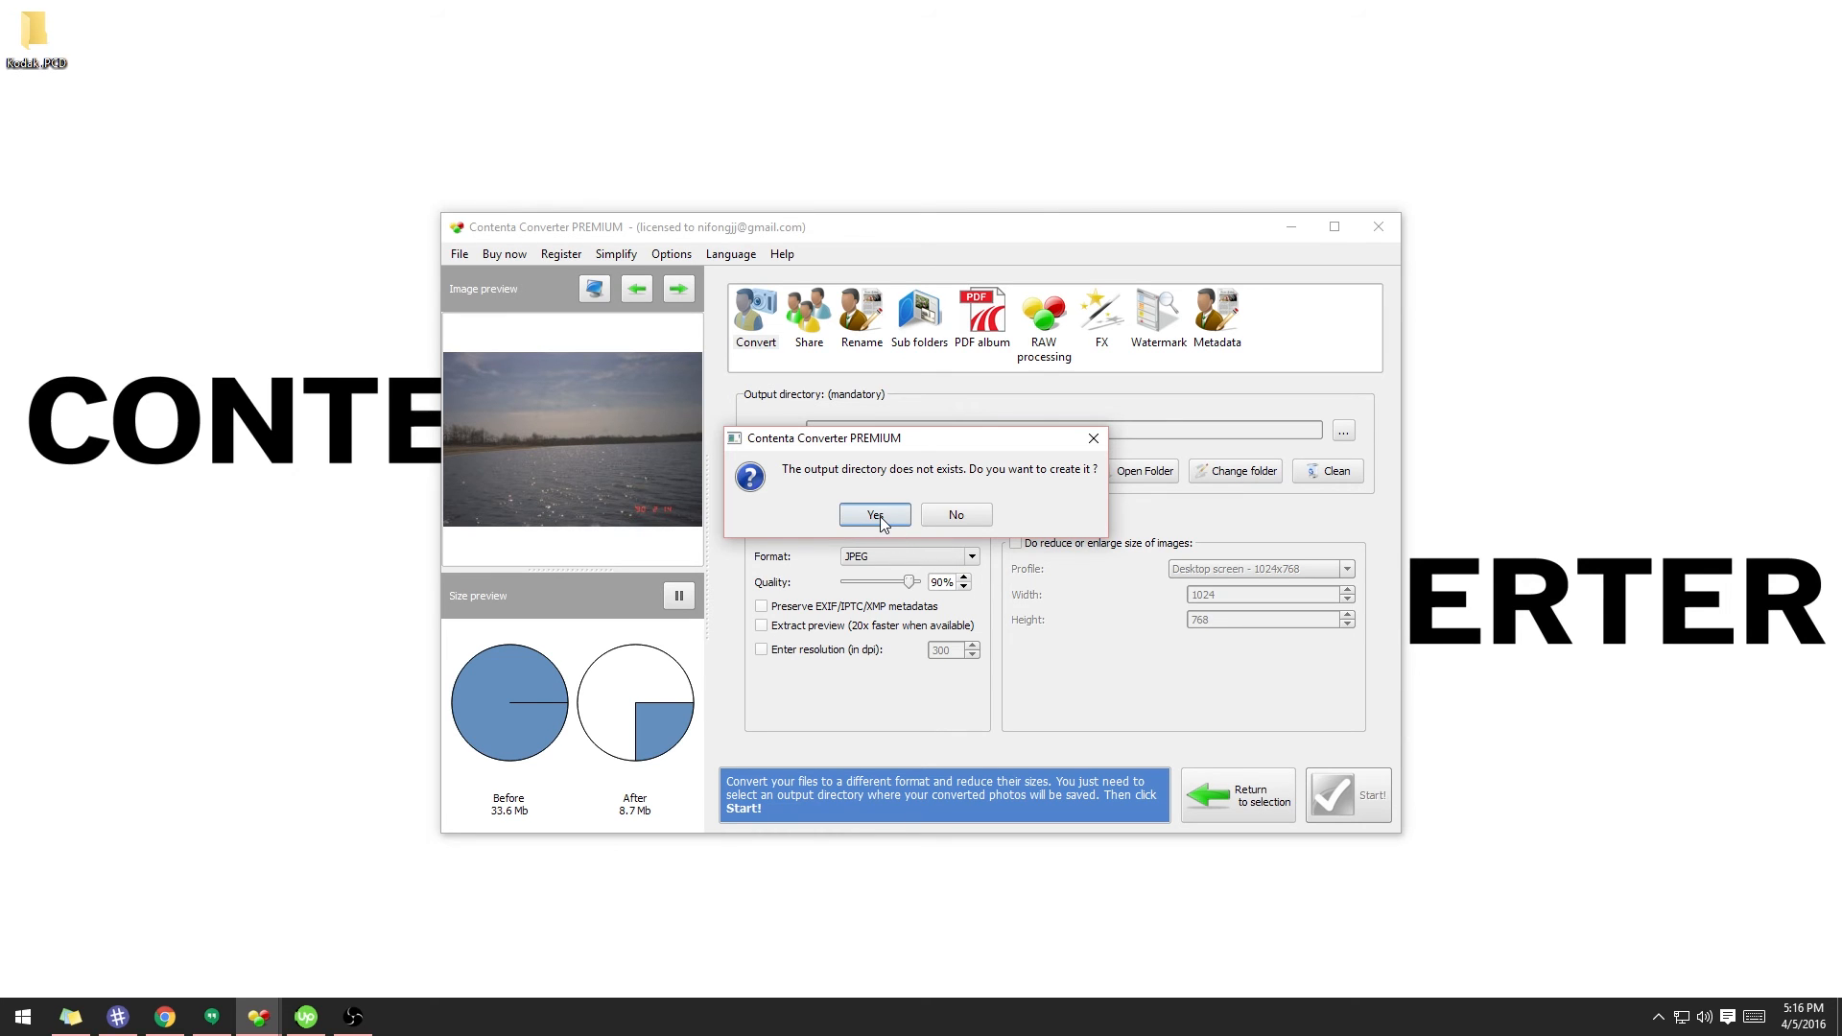
{"action": "left_click", "coordinate": [875, 514]}
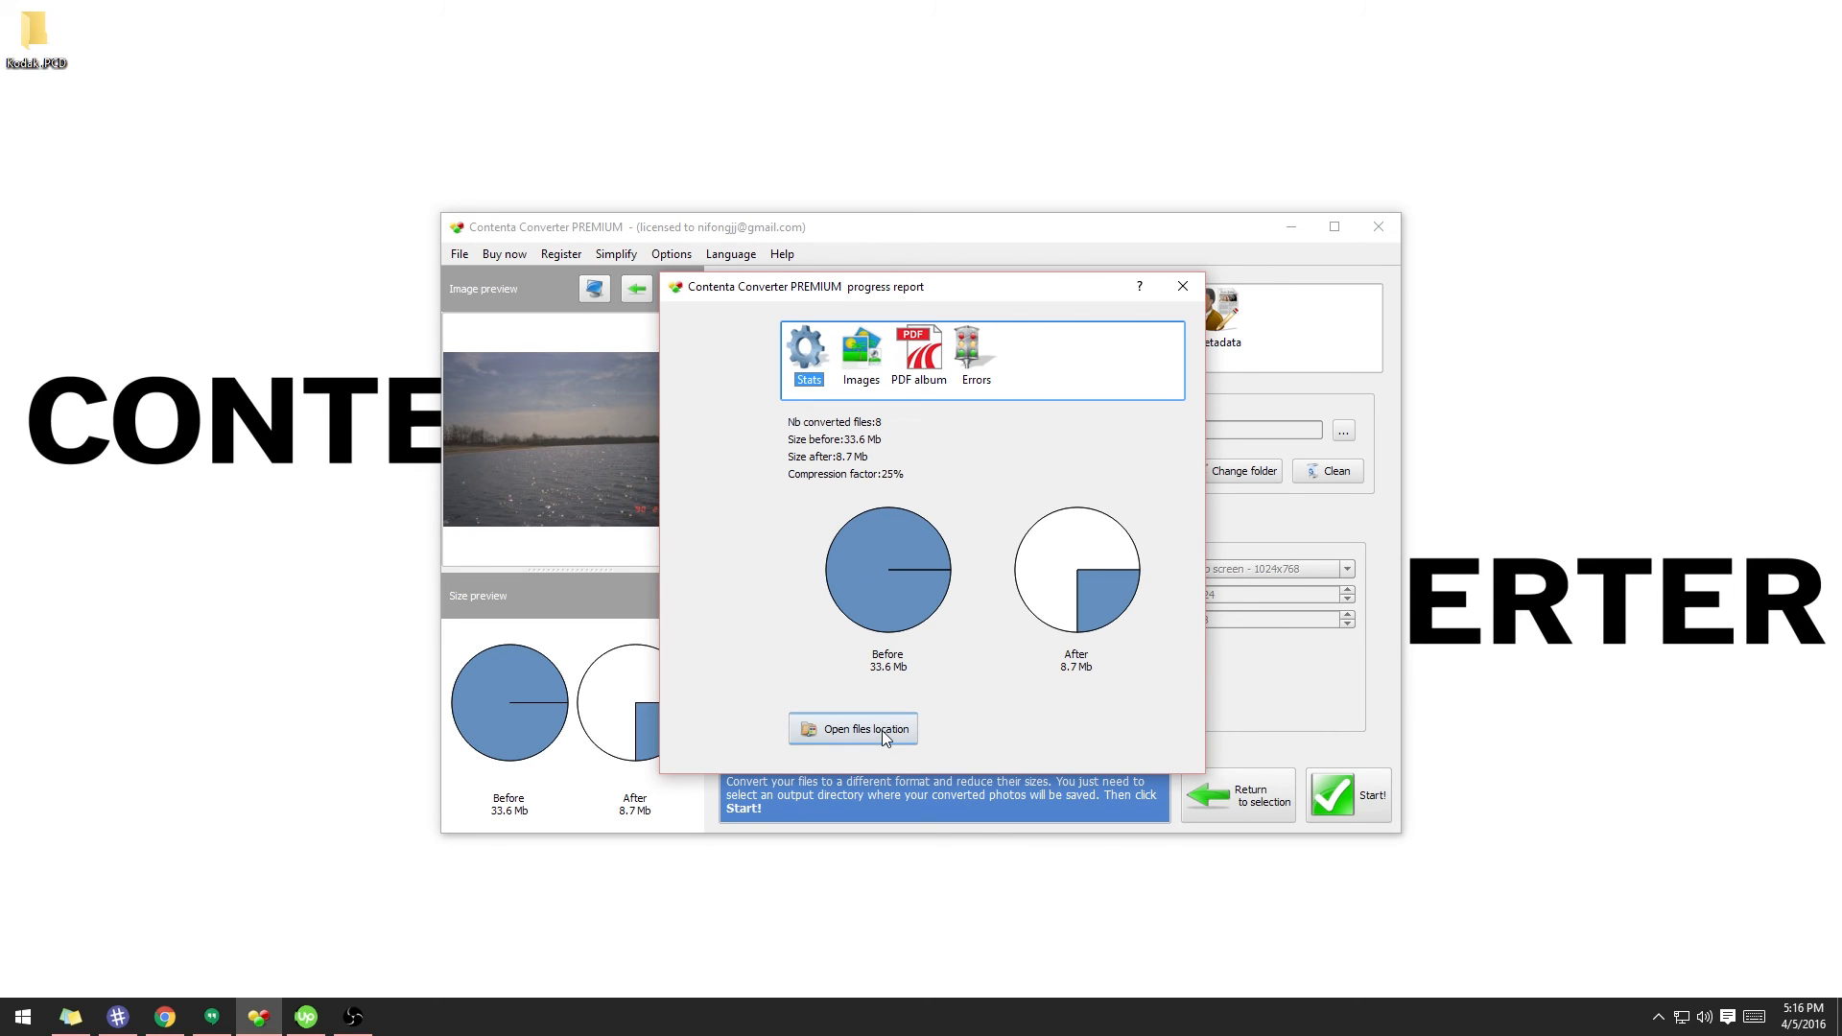
Show the ConversionOutput folder and view IMG0031 then IMG0051 in Photos.
{"action": "left_click", "coordinate": [854, 729]}
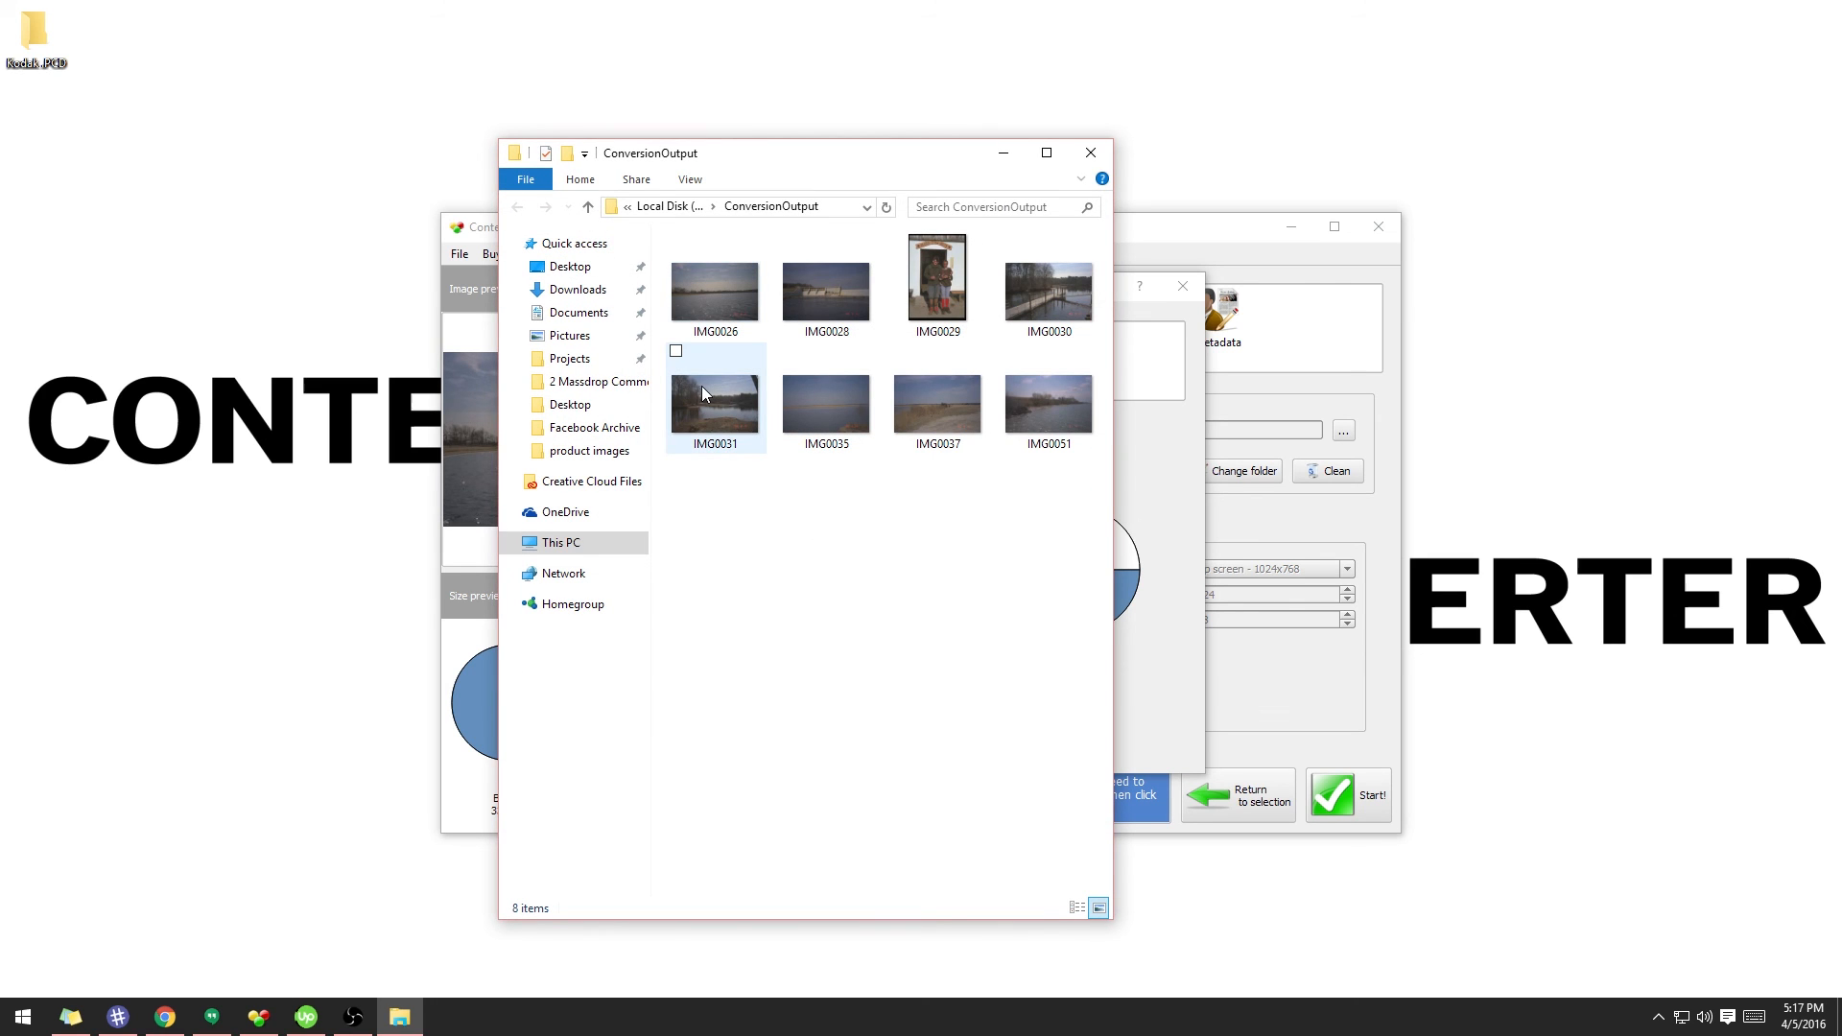
{"action": "double_click", "coordinate": [713, 287]}
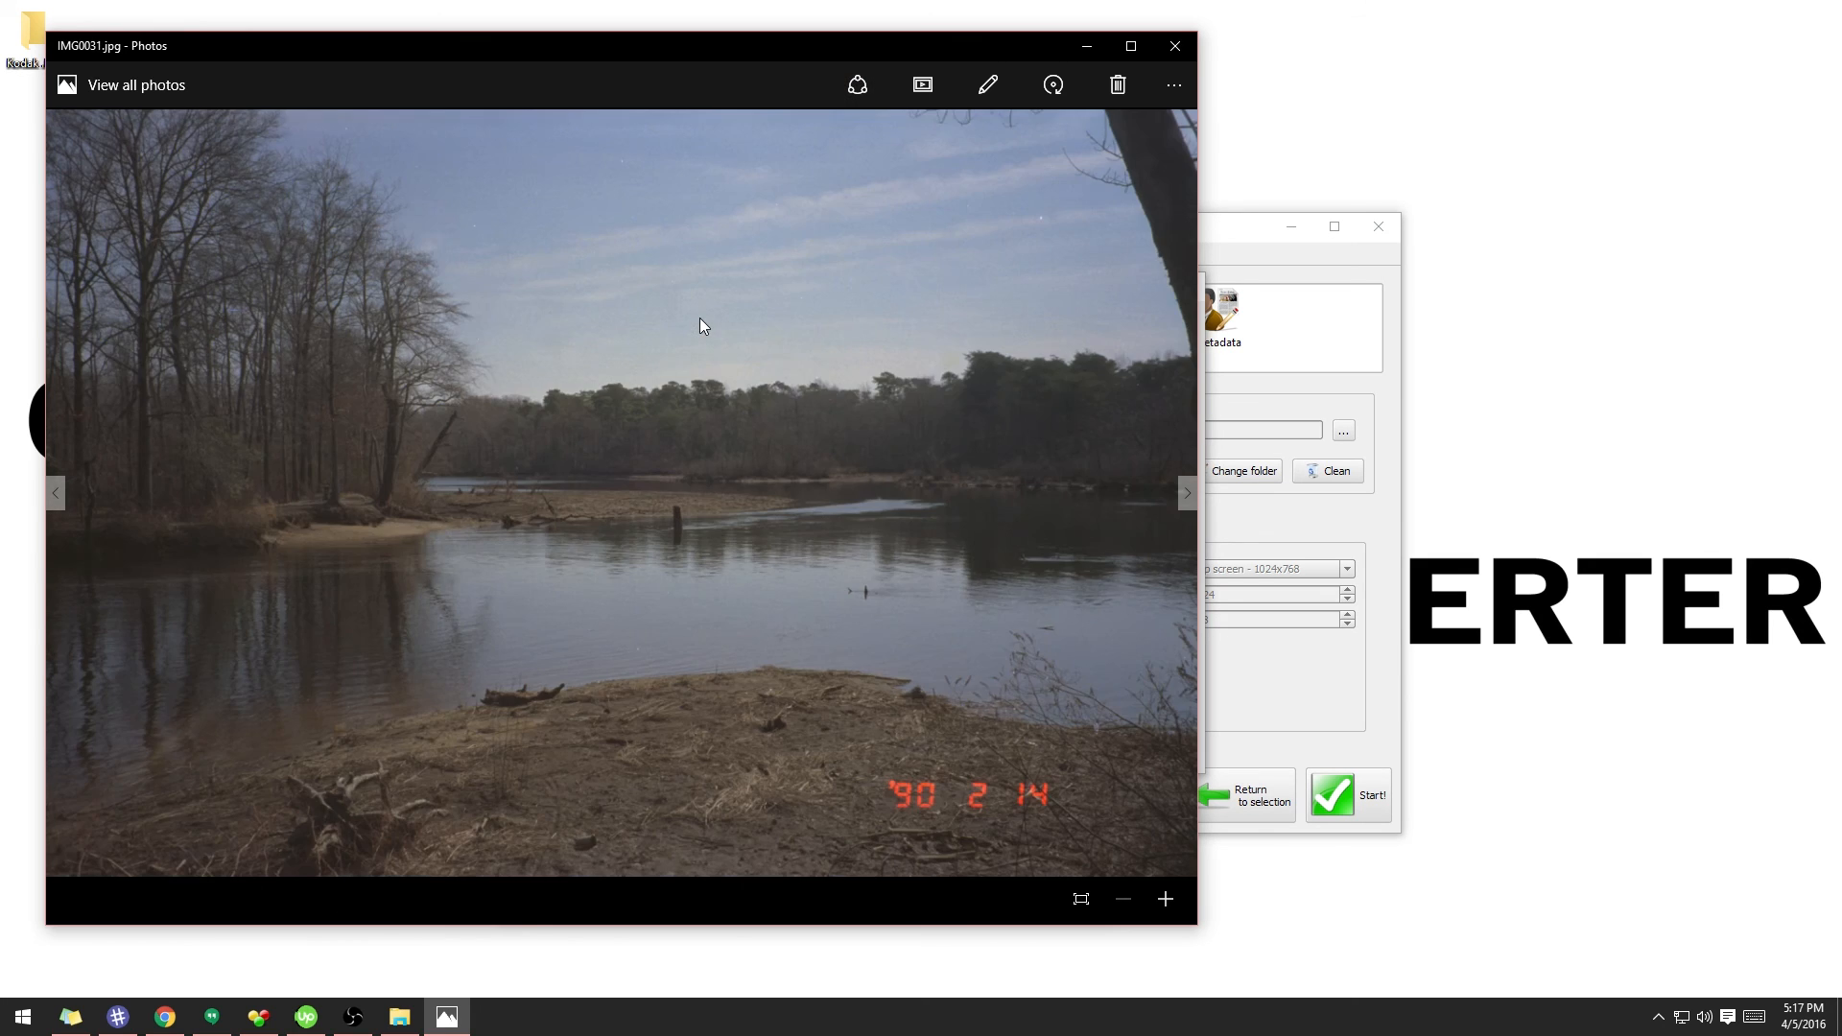
{"action": "left_click", "coordinate": [1186, 493]}
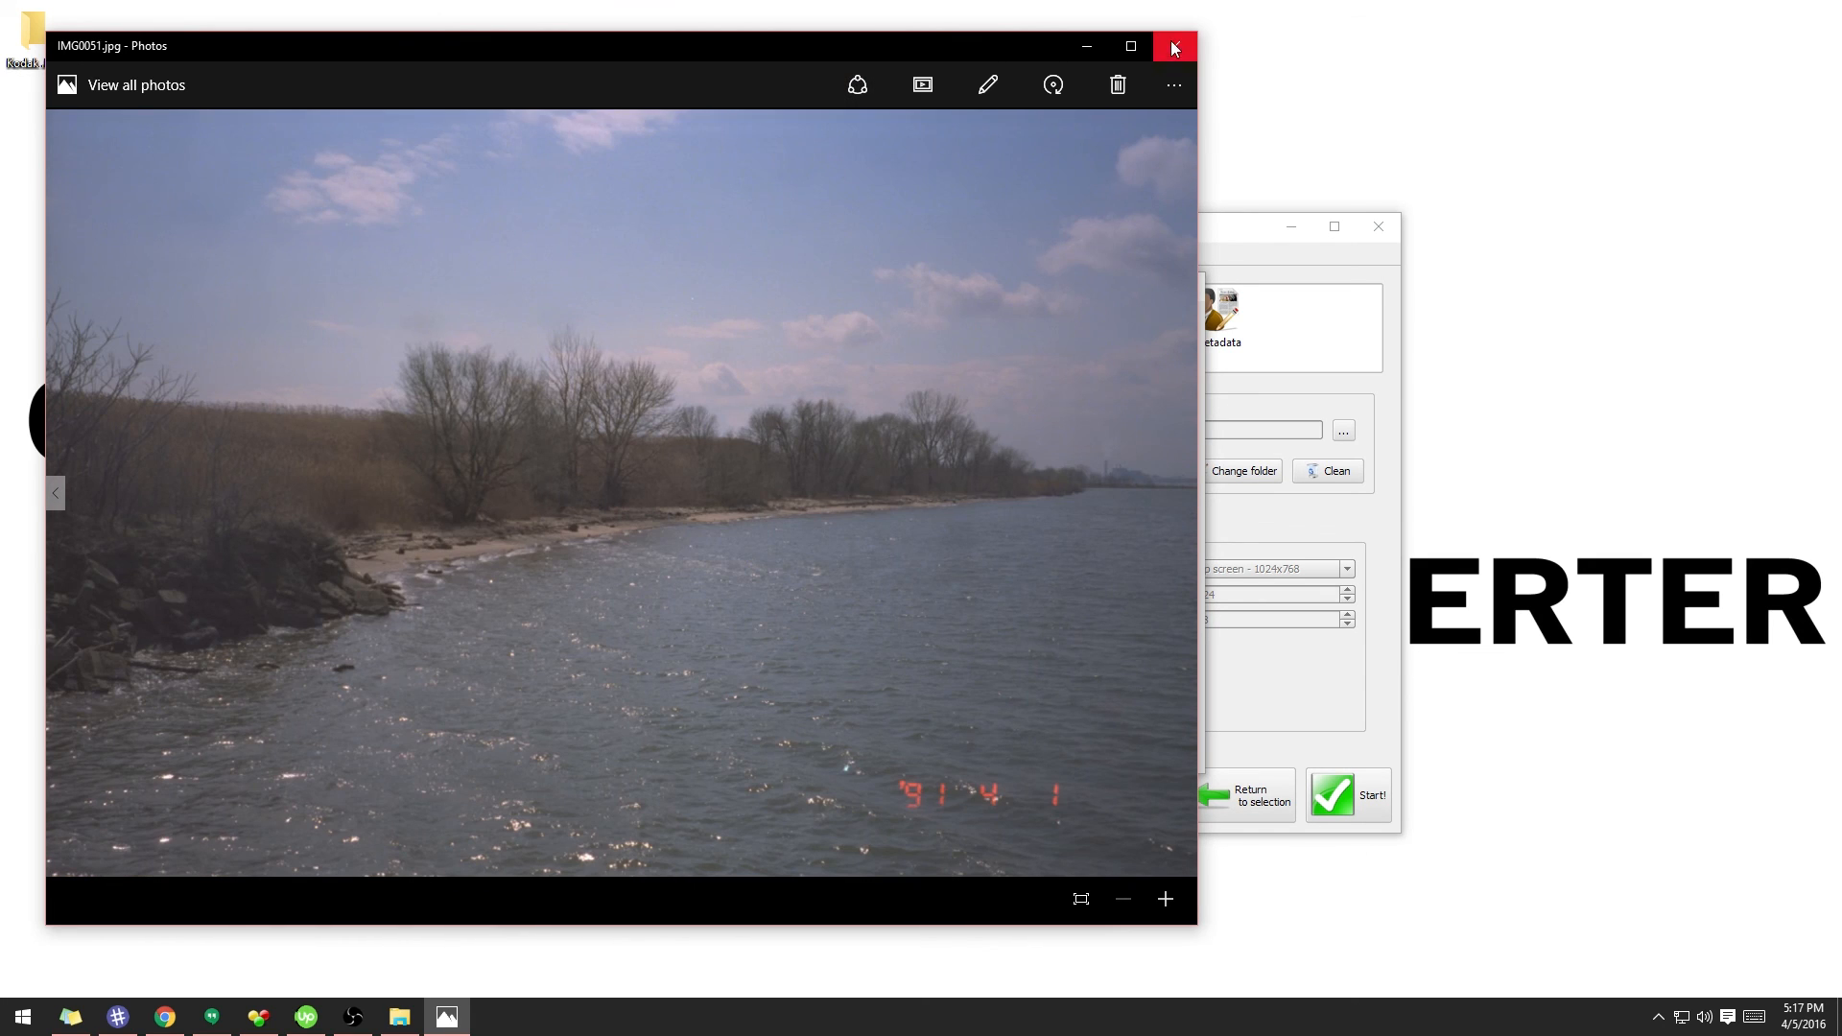